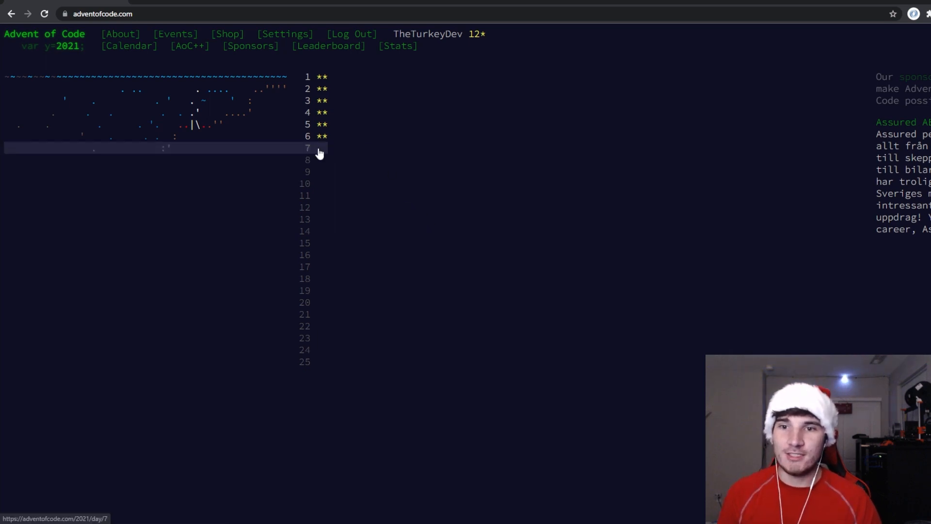
Open the day 7 puzzle from the calendar and bring up its puzzle input.
click(308, 147)
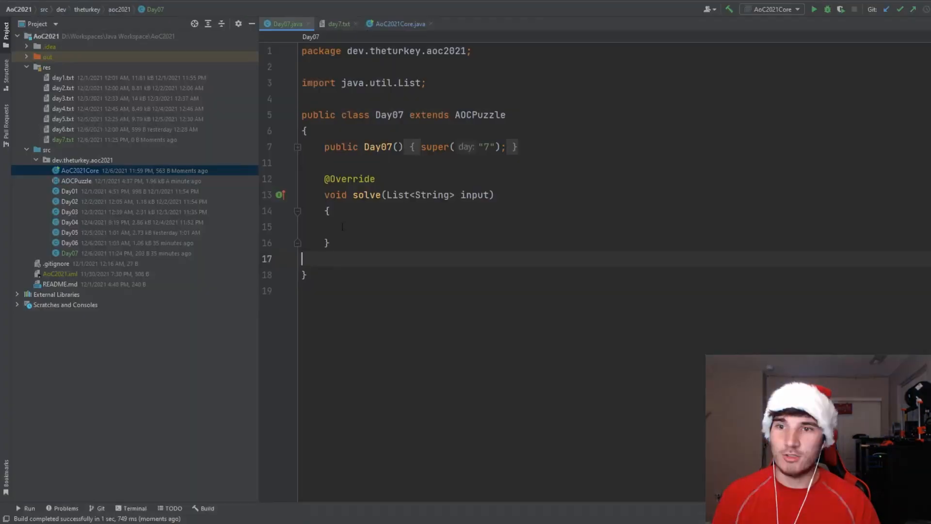
click(337, 23)
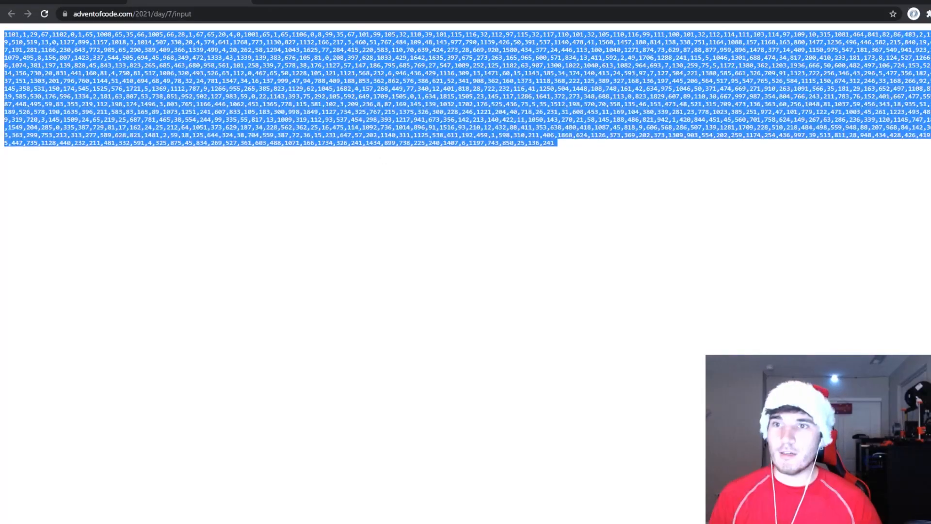
Read through the crab-alignment puzzle description and example, then return to IntelliJ with day7.txt.
click(11, 13)
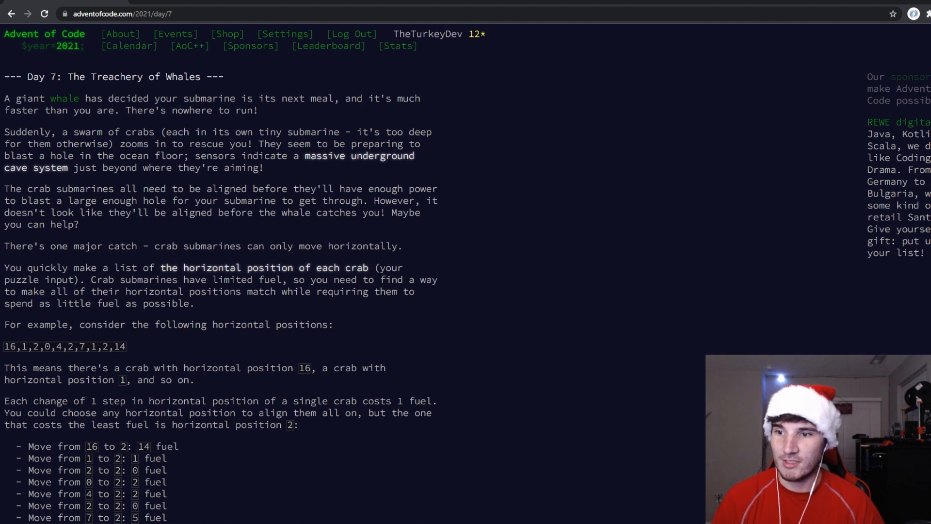
scroll(down, 3)
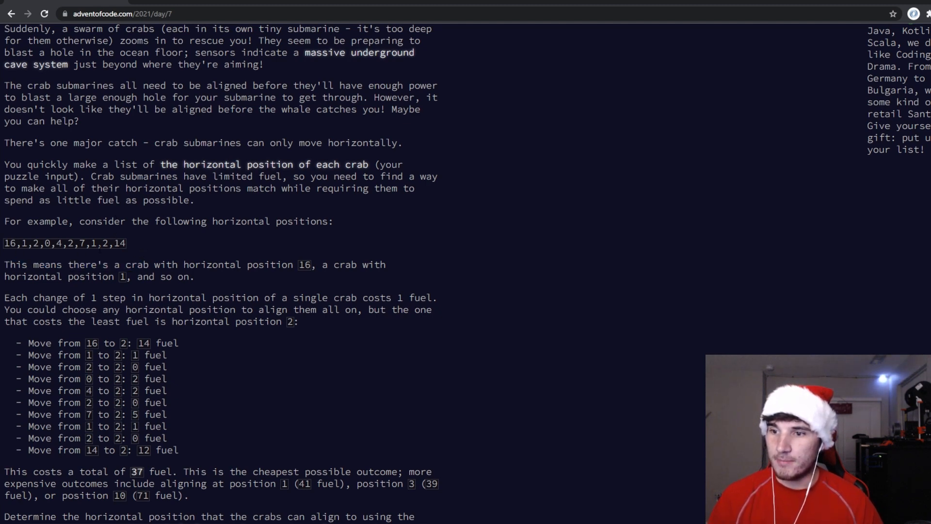
scroll(down, 3)
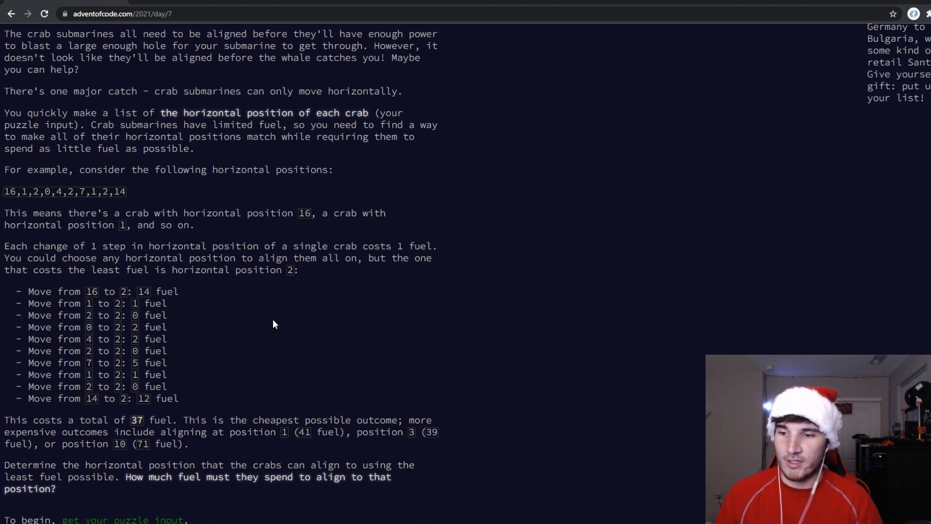
scroll(down, 3)
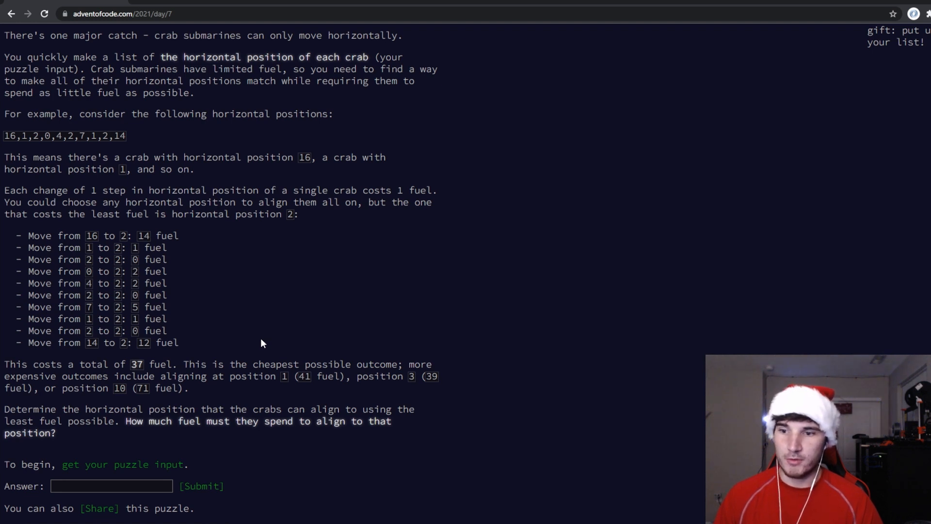
mouse_move(279, 397)
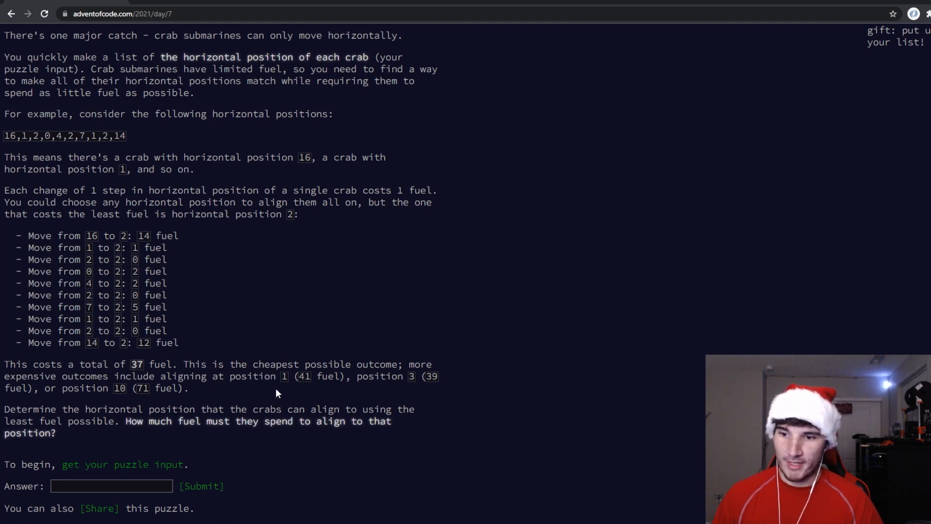
key(alt+tab)
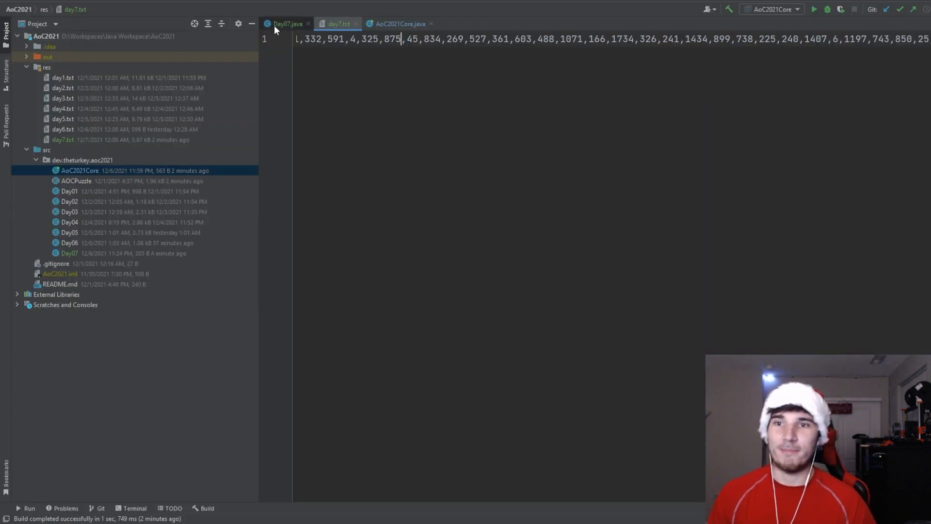
Declare List<Integer> crabPos = new ArrayList<>() in Day07's solve method.
click(285, 24)
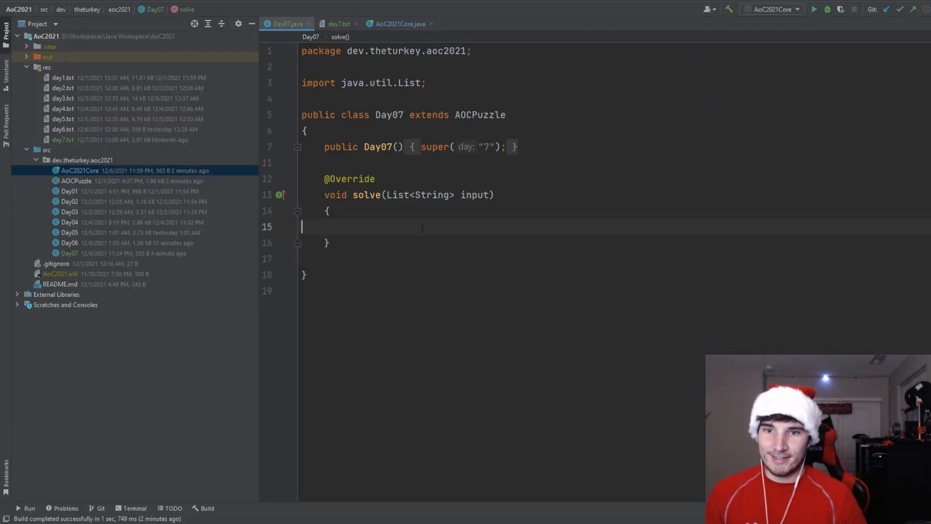
text(List<I)
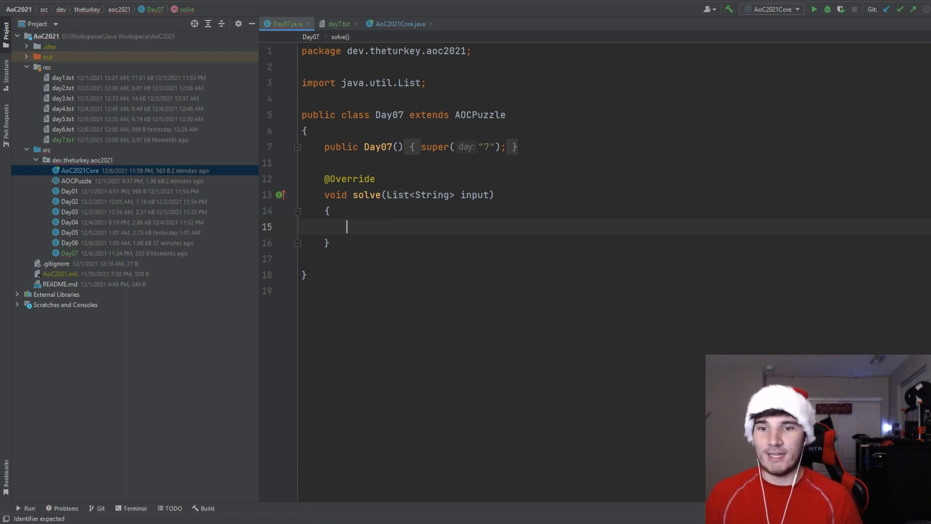
text(L)
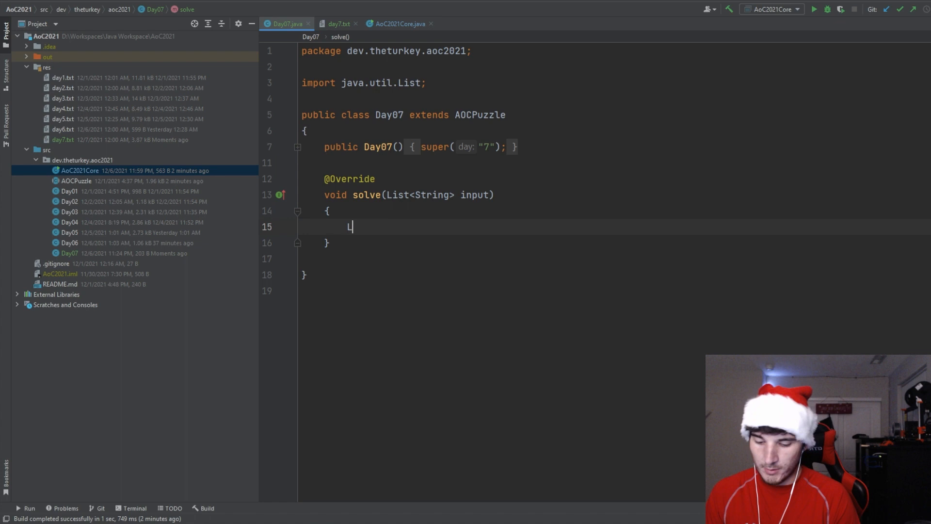
text(ist<Integer>)
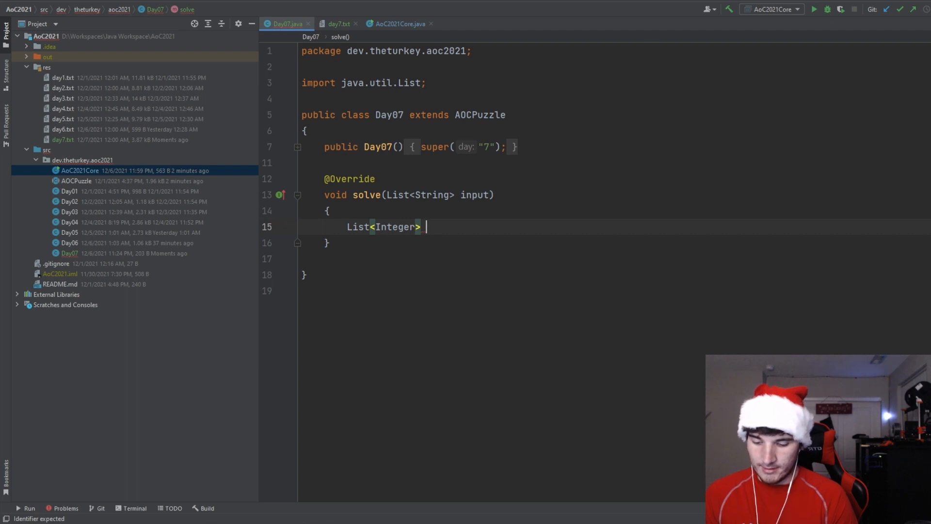
text(p)
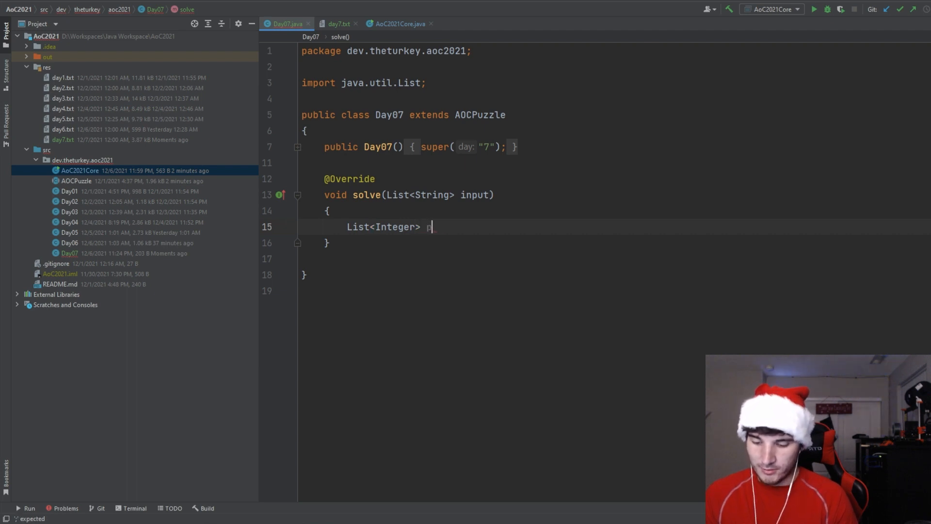
text(ra)
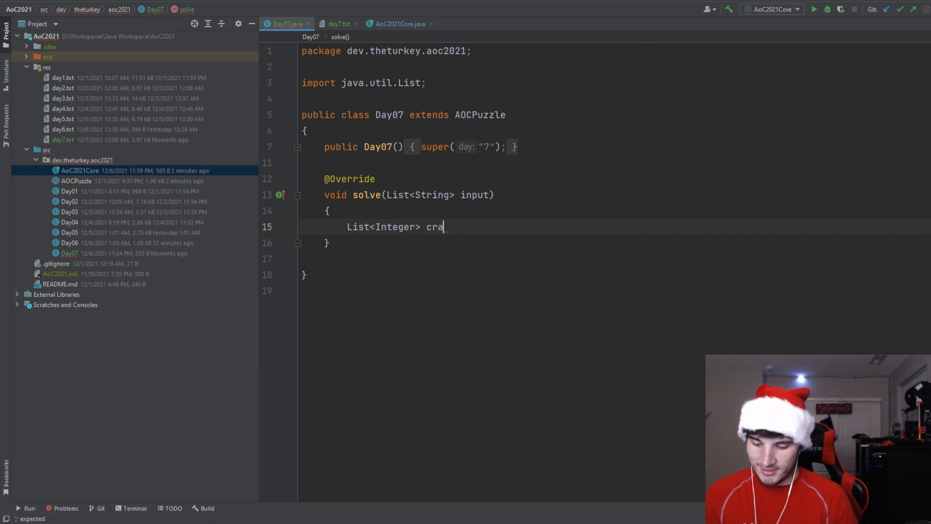
text(bPos = new ArrayList<>();)
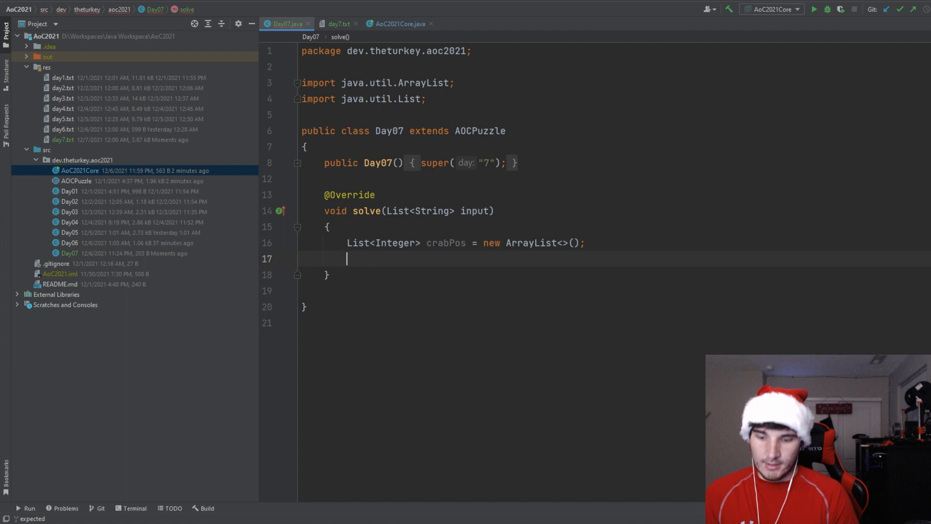
Loop over the input lines adding Integer.parseInt(s) to crabPos.
text(for(String s: input)
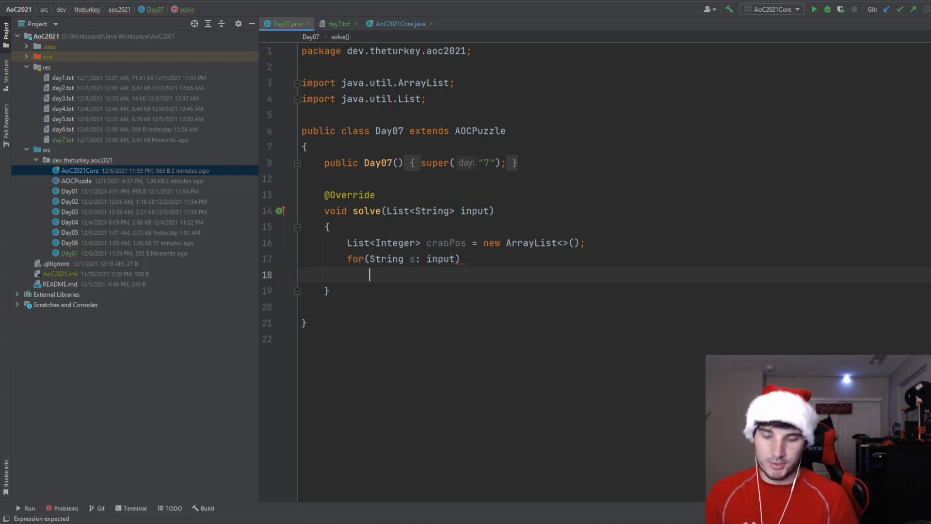
text(crabPos.)
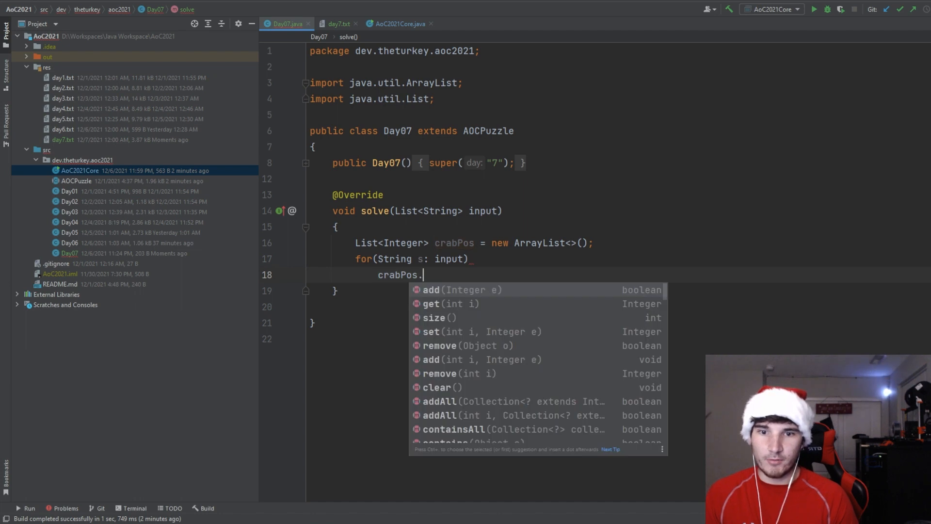
text(add()
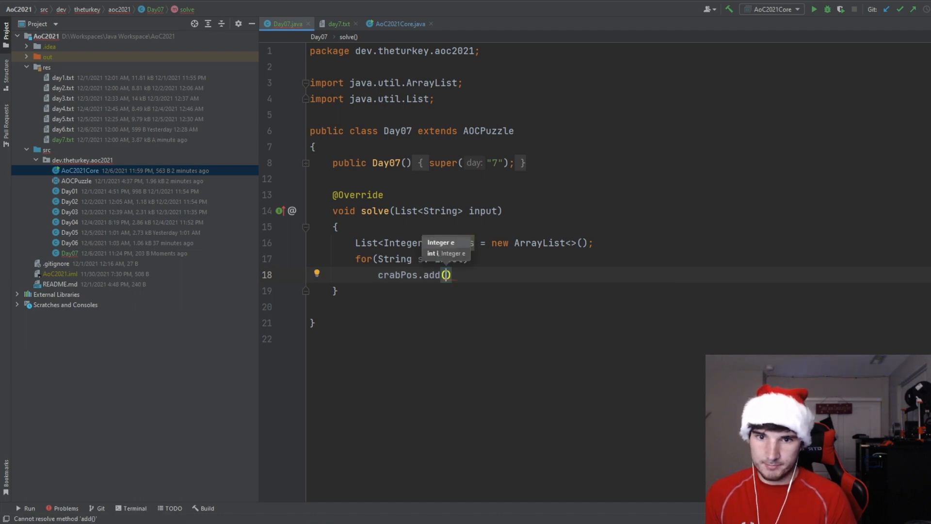
text(Integer.parseInt(s)
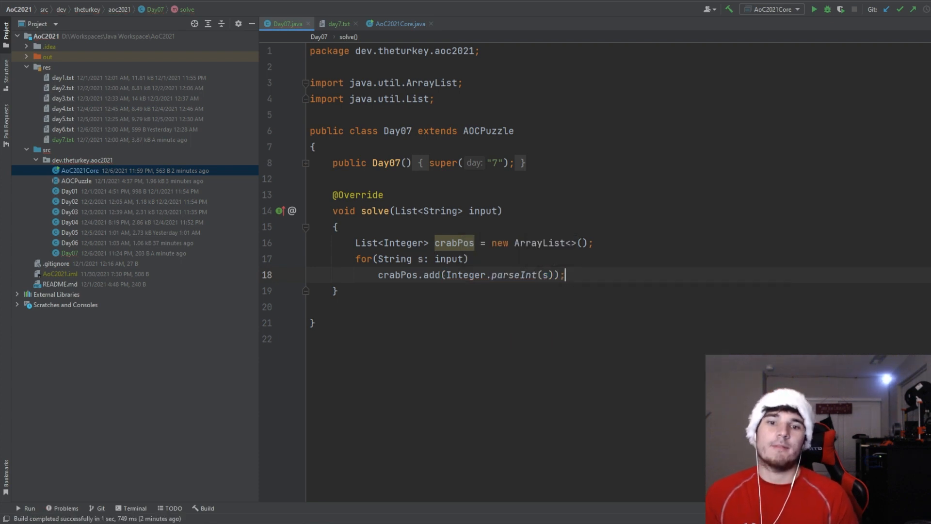
key(Enter)
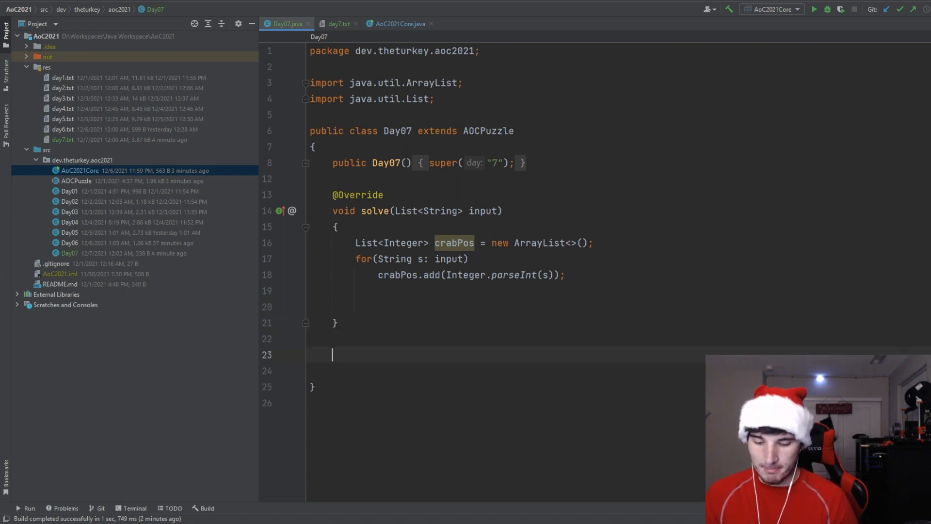
Declare getCostToPos(List<Integer> crabPos, int toPos) with a long cost accumulator.
text(public)
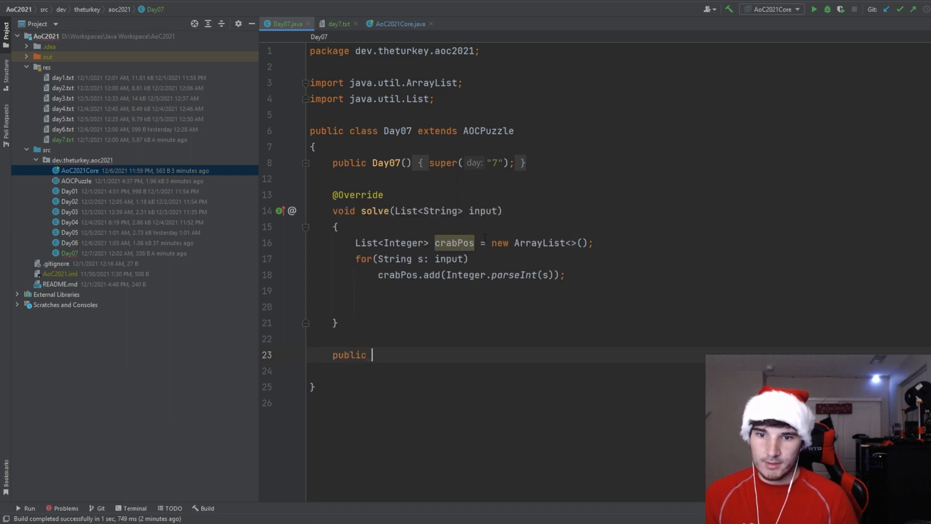
text(int)
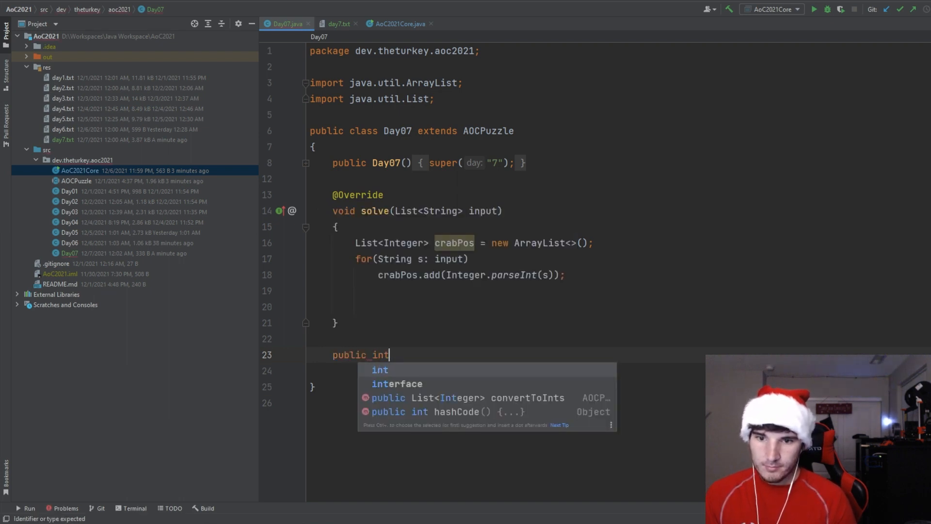
key(Escape)
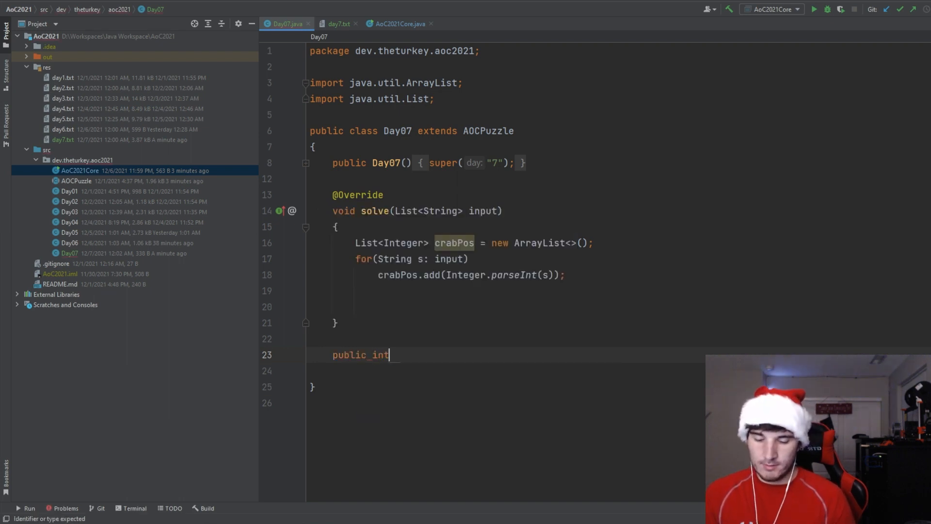
text([])
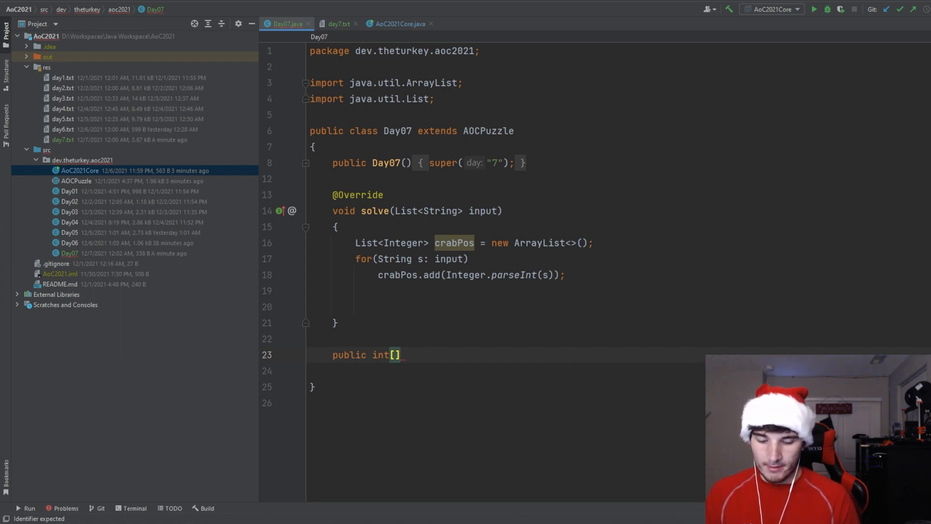
text(g)
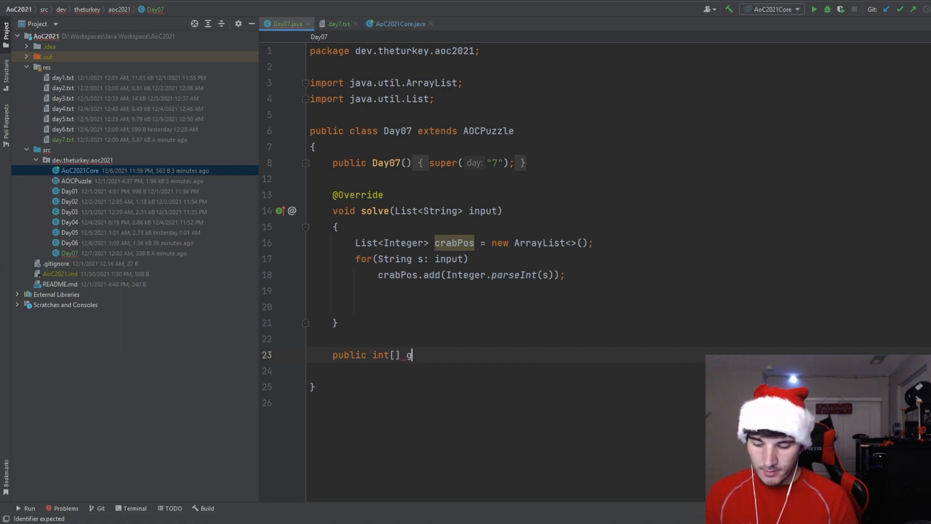
text(et)
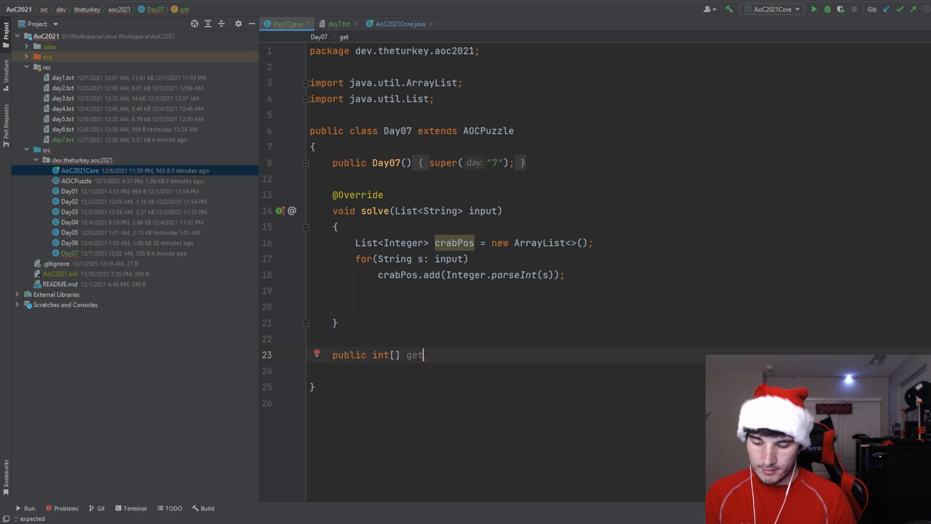
text(CostTYo)
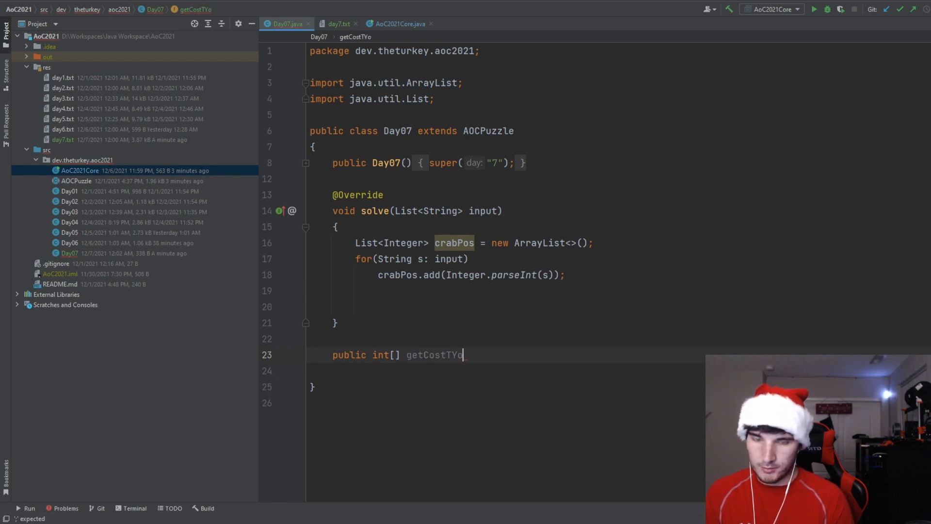
text(oPos)
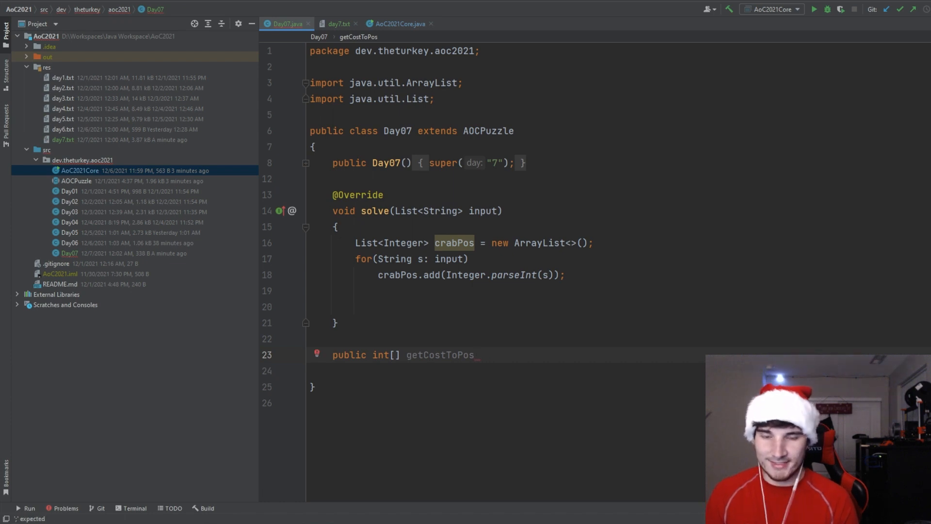
text(())
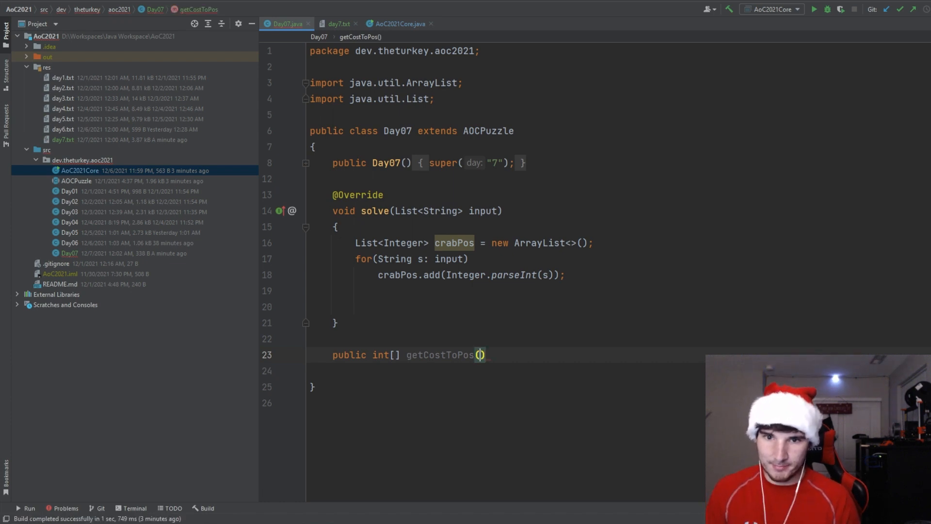
text(List<>)
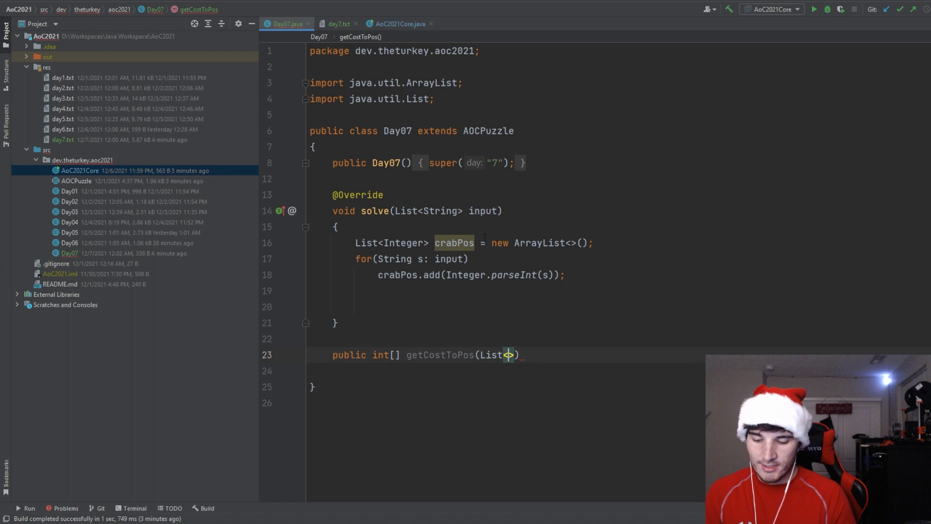
text(Integer)
click(506, 370)
text({)
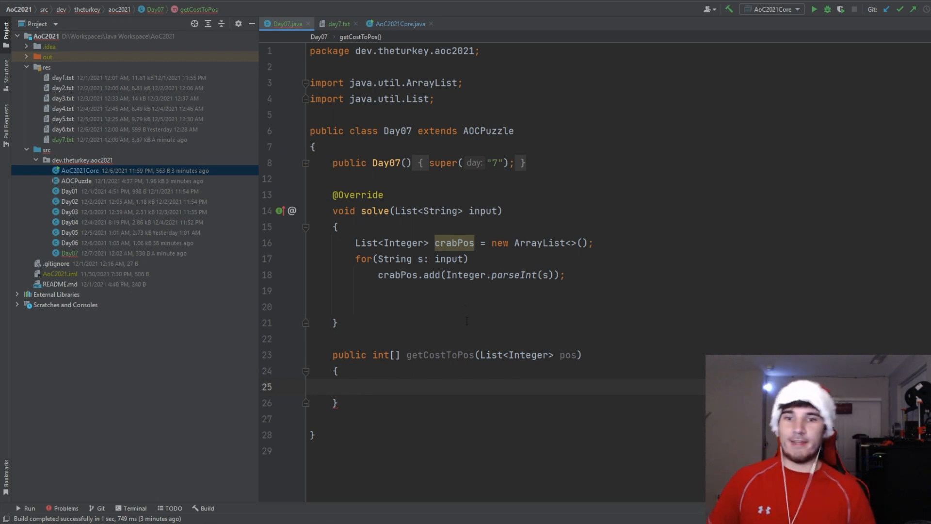
text(int)
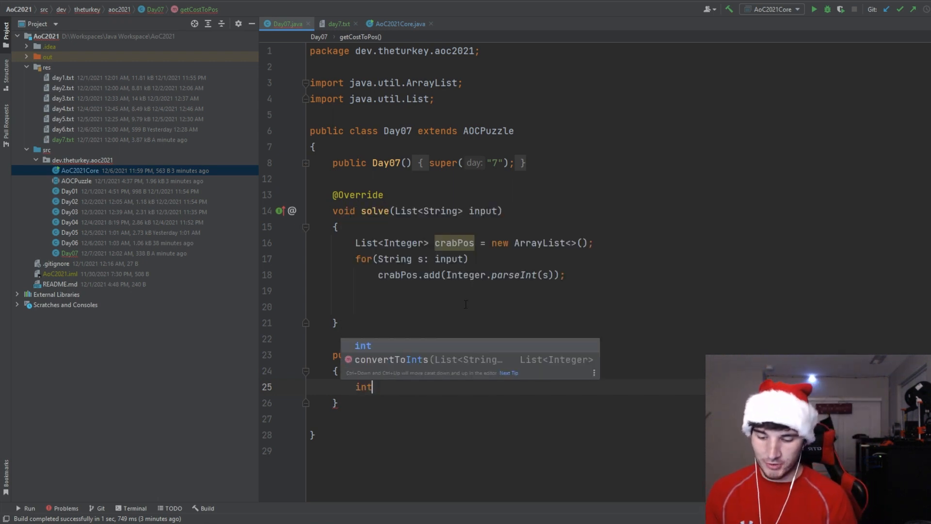
text(long cost = 0;)
text(for()
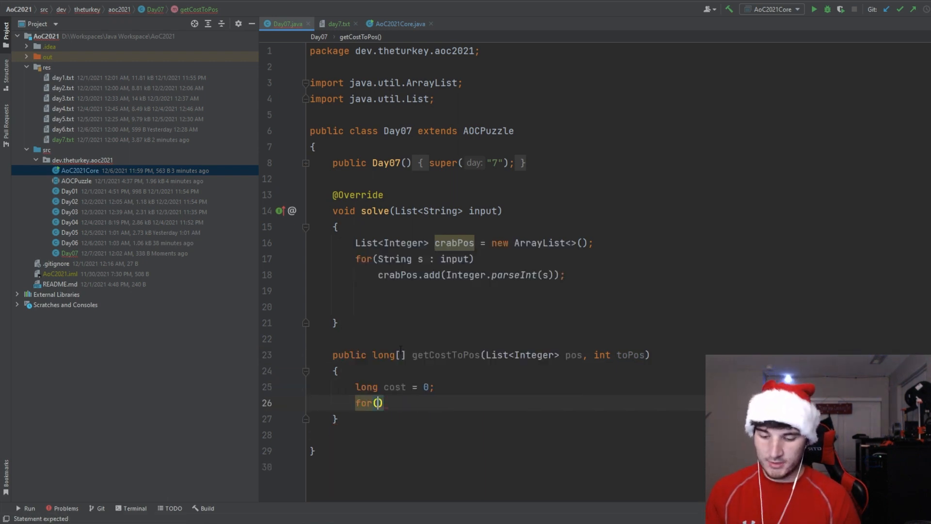
Sum Math.abs(toPos - i) over every crab position and return cost.
text(int i: c)
text({)
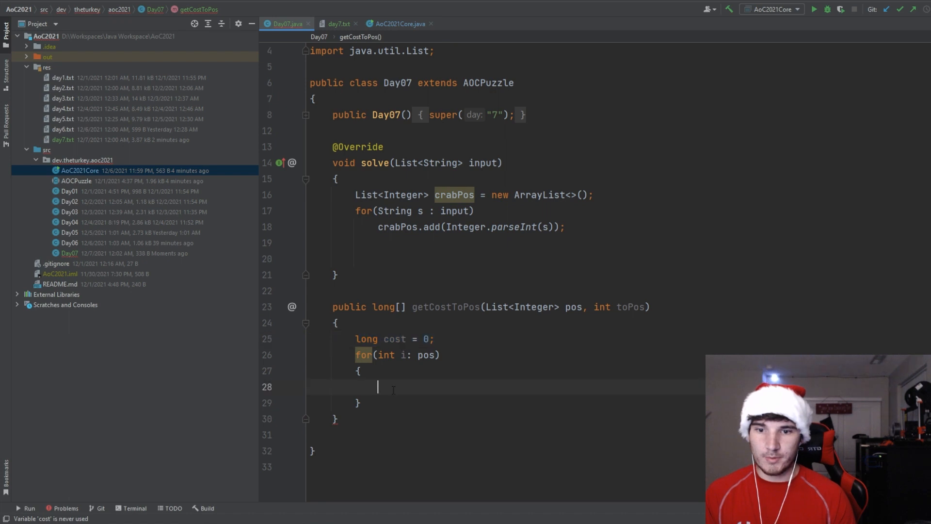
text(cost+=)
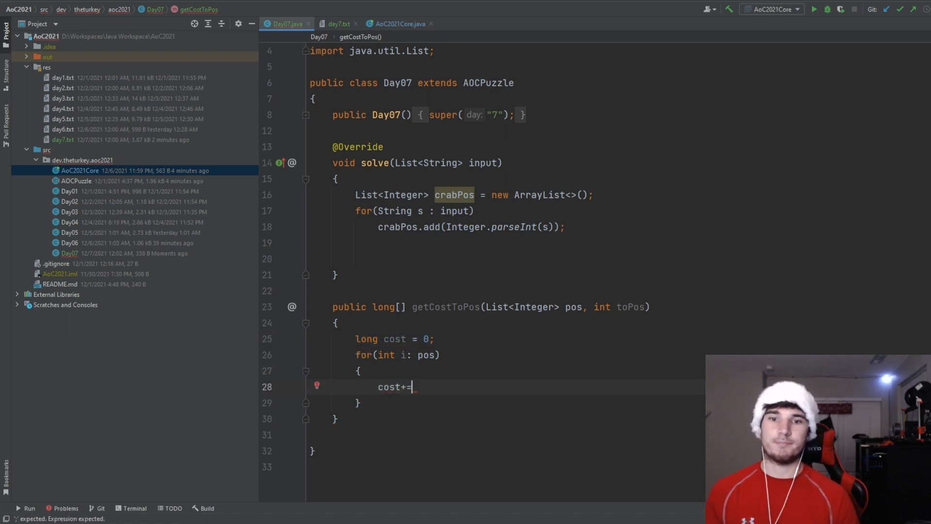
click(401, 308)
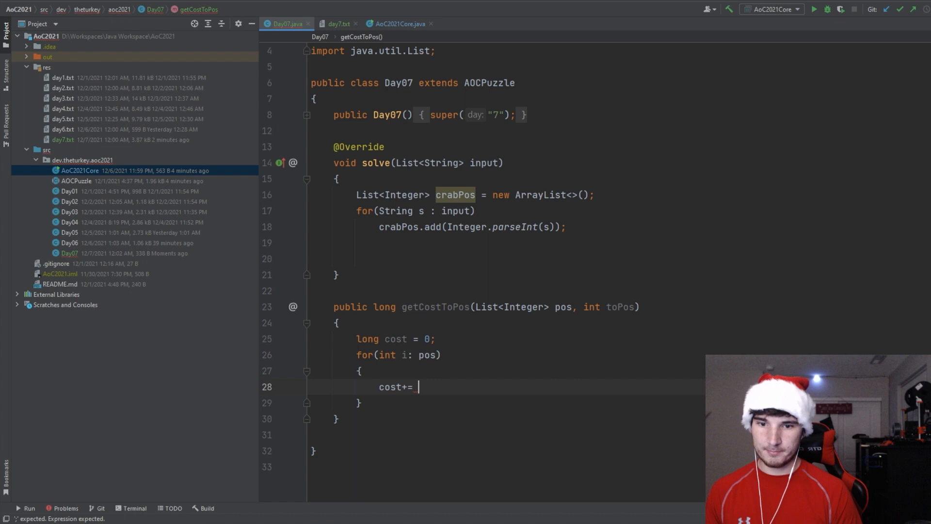
text(Math.abs()
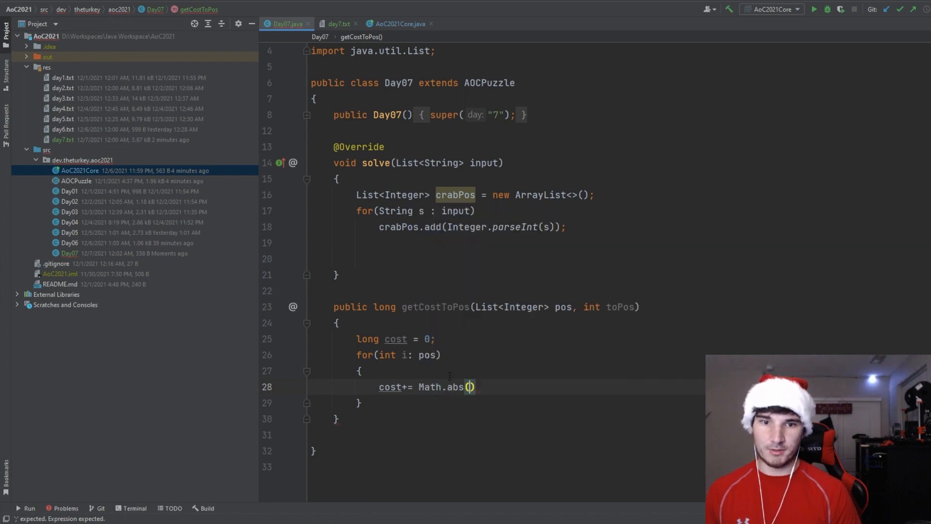
text(toPos -0)
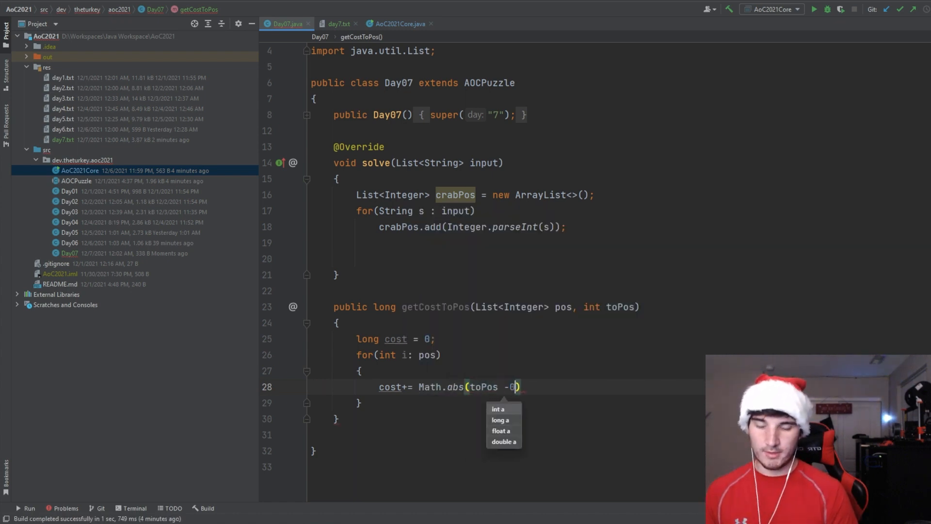
text(i)
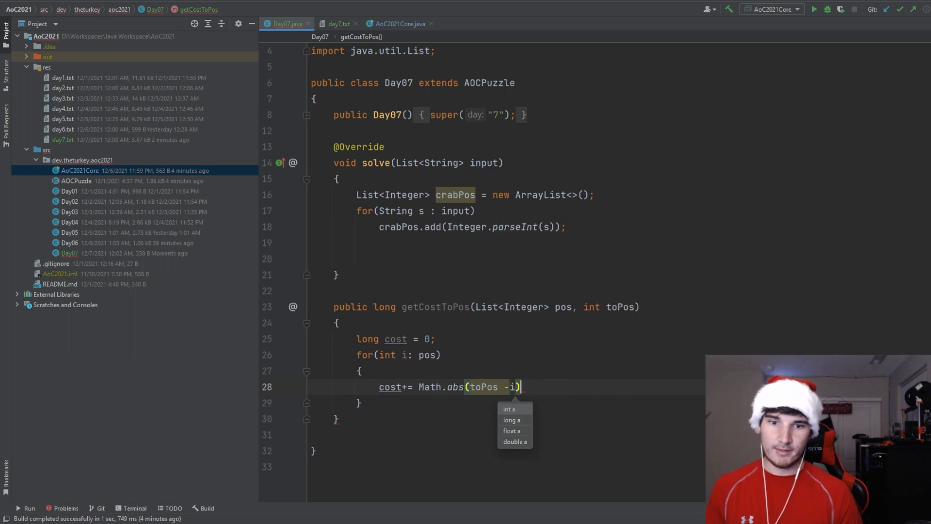
text(re)
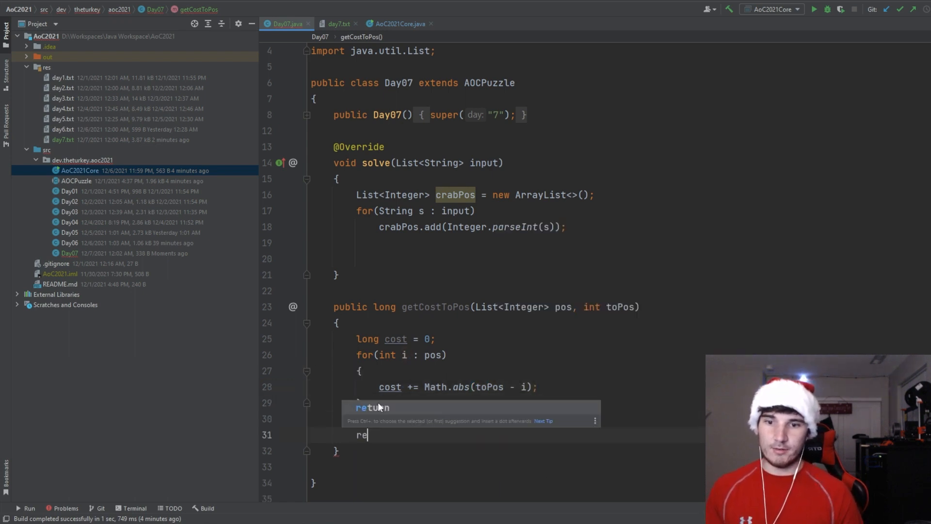
text(turn cost;)
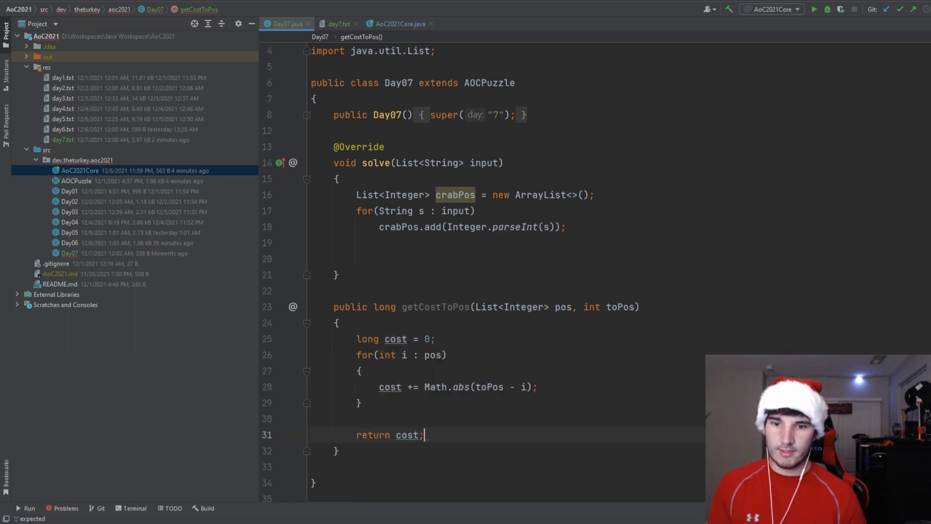
In solve, compute min as crabPos.stream().min(Integer::compareTo).get().
text(for(int)
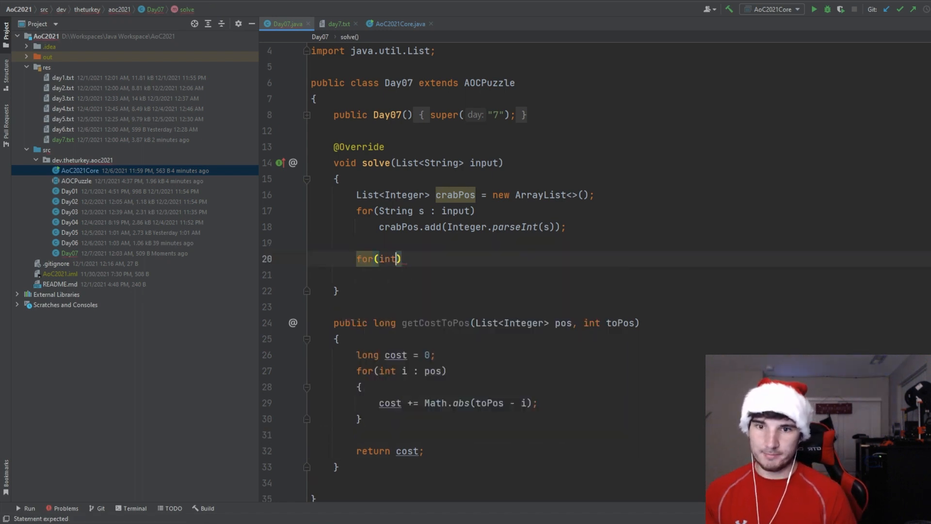
key(Backspace)
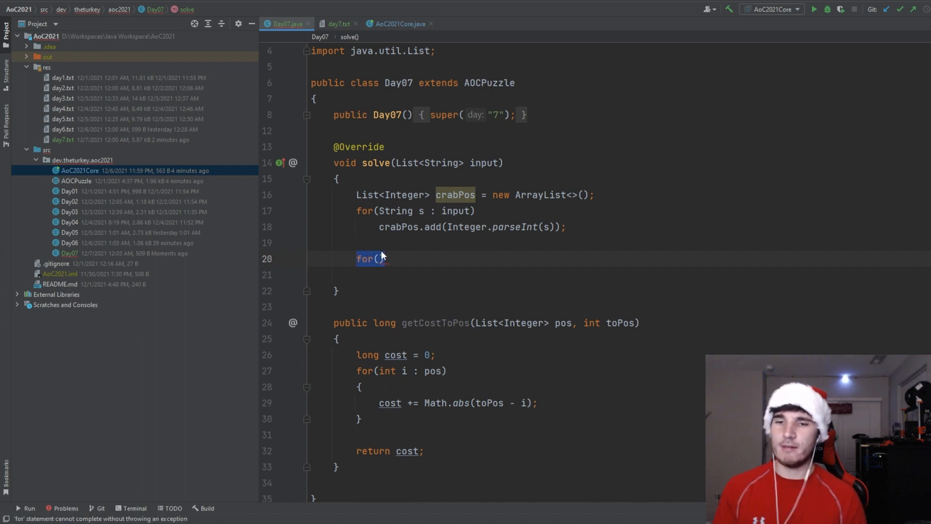
text(cr)
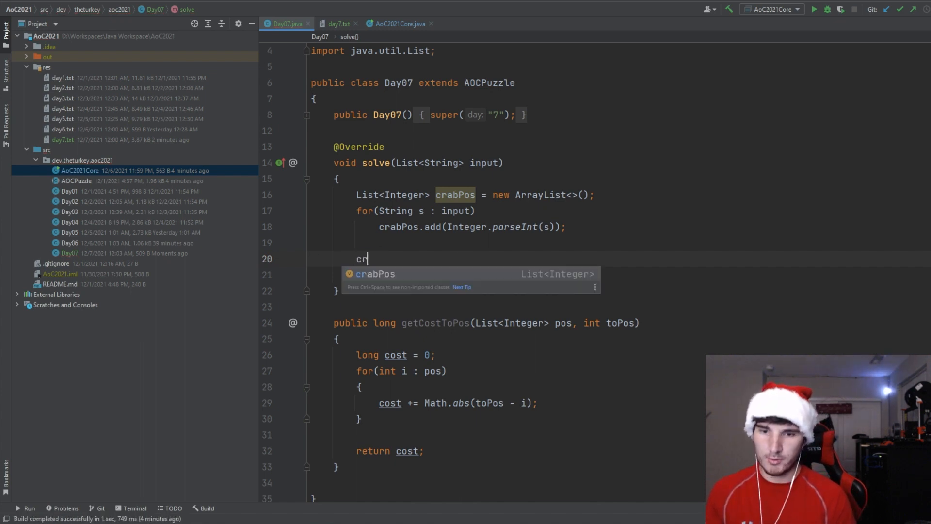
text(abPos.stream().)
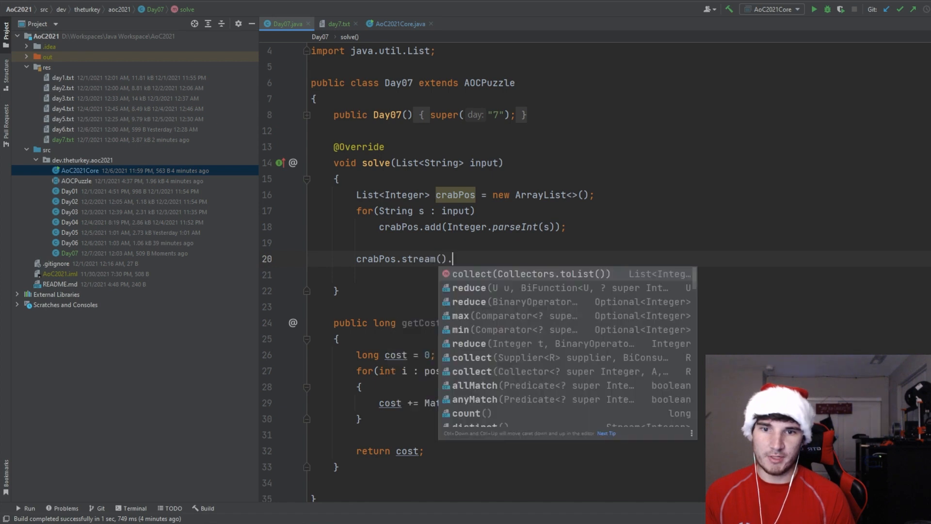
text(min()
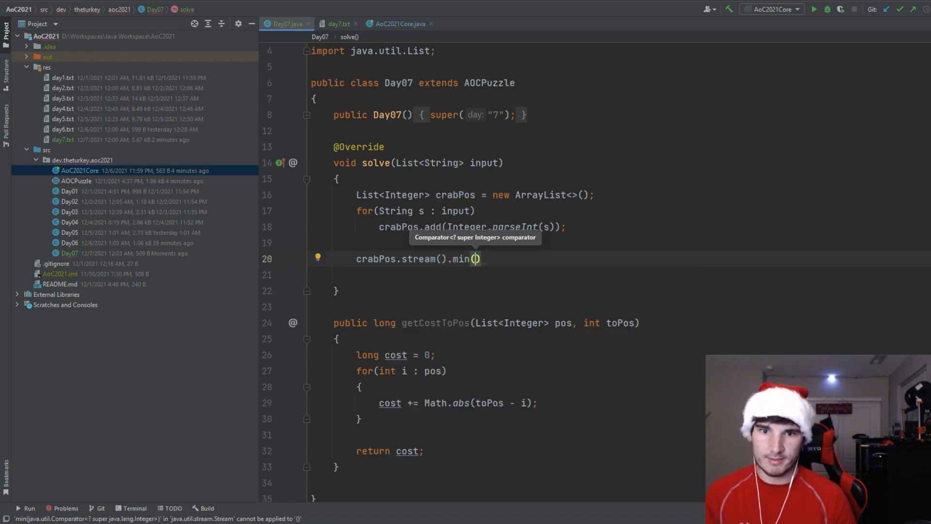
text(Integer::compareTo)
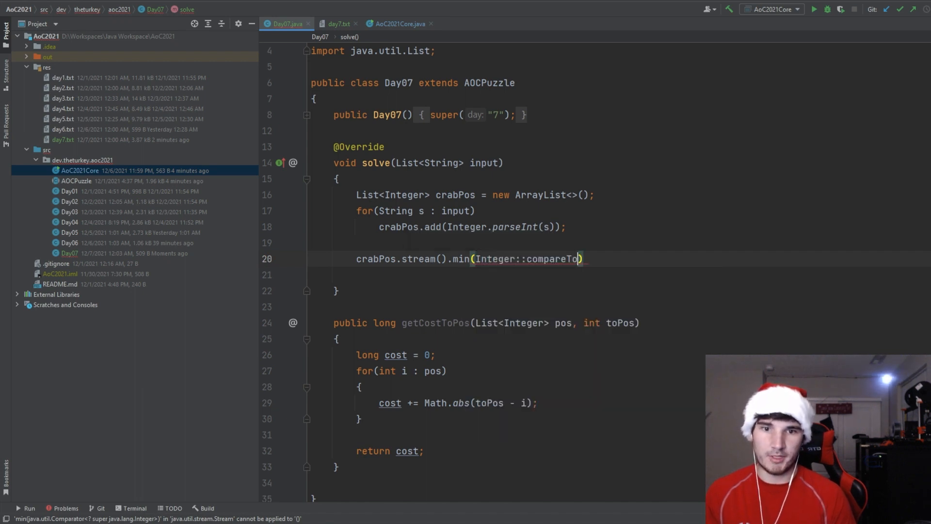
text(.)
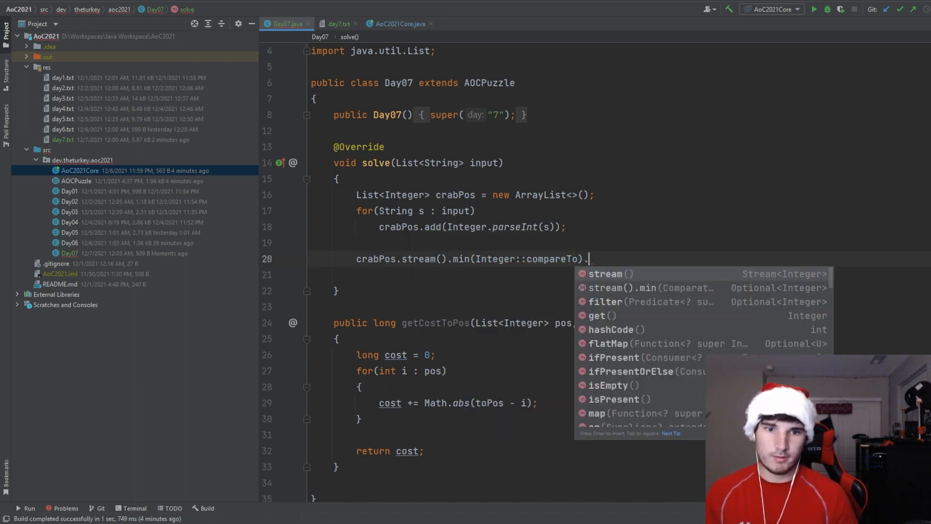
text(f)
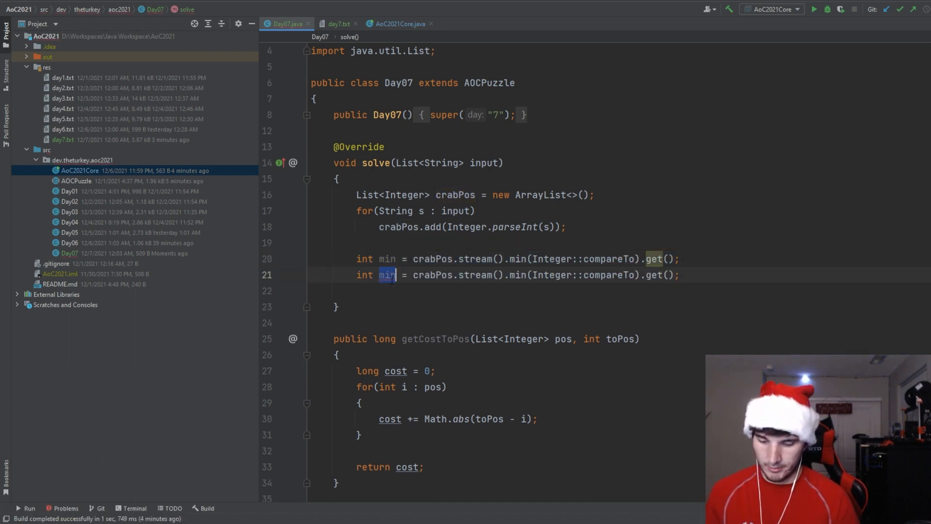
Compute max with stream().max and add a for loop from min to max over loc.
text(max)
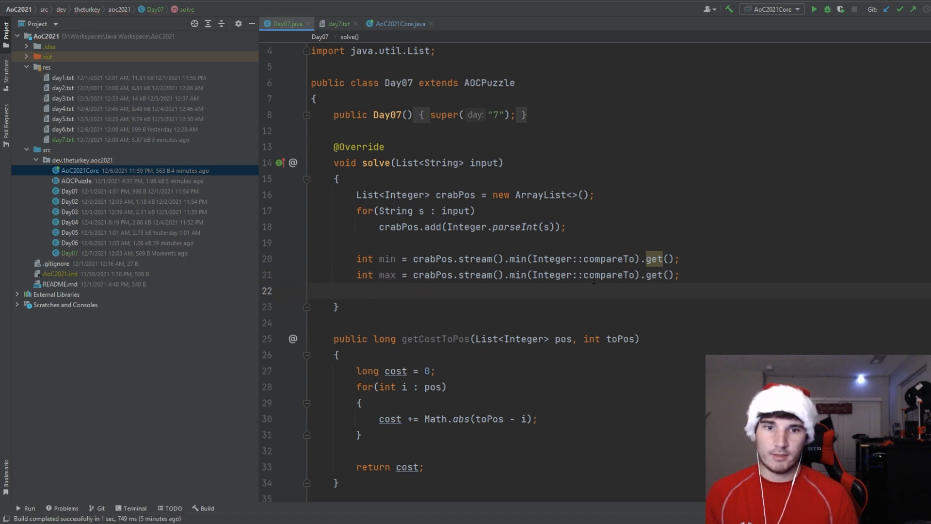
text(ax)
text(for(int )
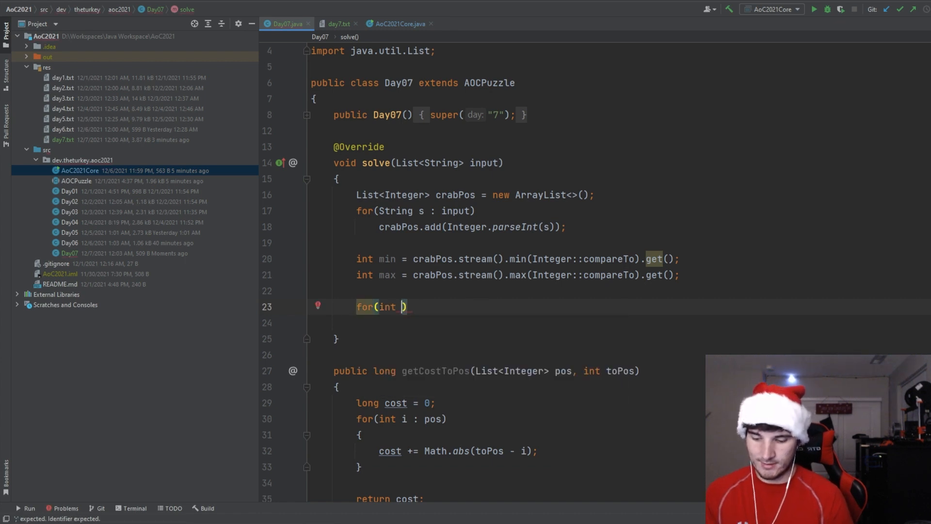
text(loc)
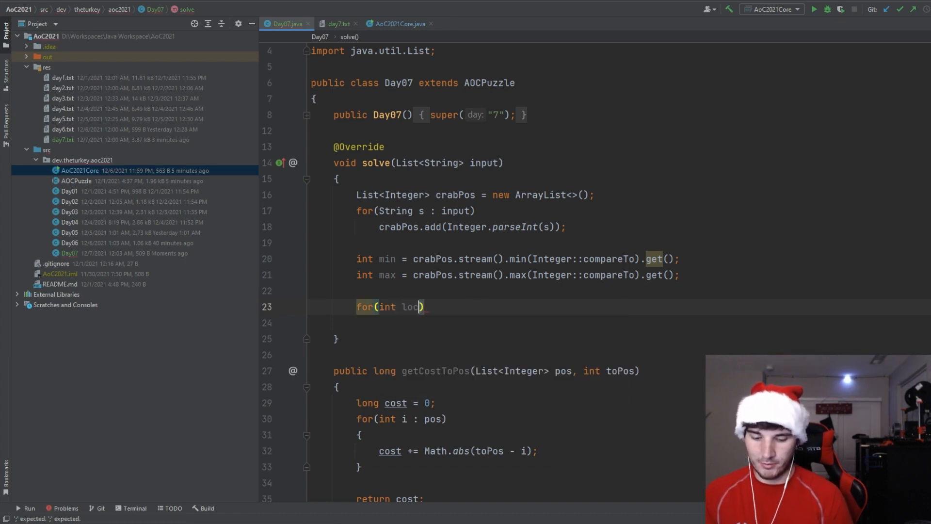
text(= min; loc <=)
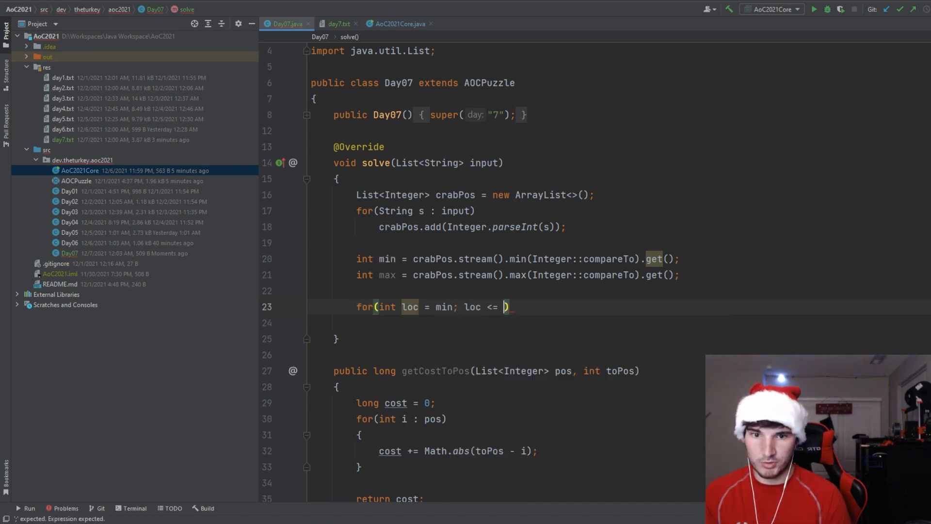
text(max;)
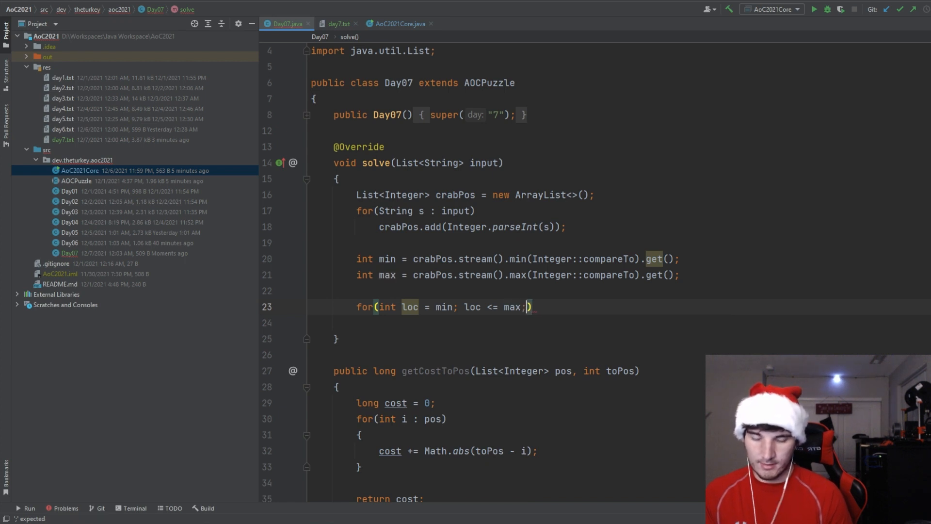
text(loc++)
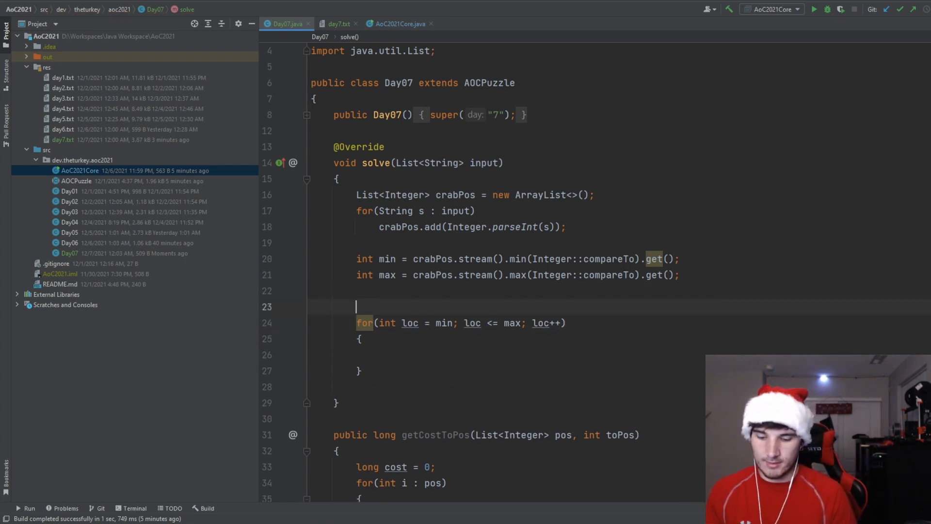
Declare long lowestCost = Integer.MAX_VALUE and int lowestPos before the loop.
text(long lowestCos)
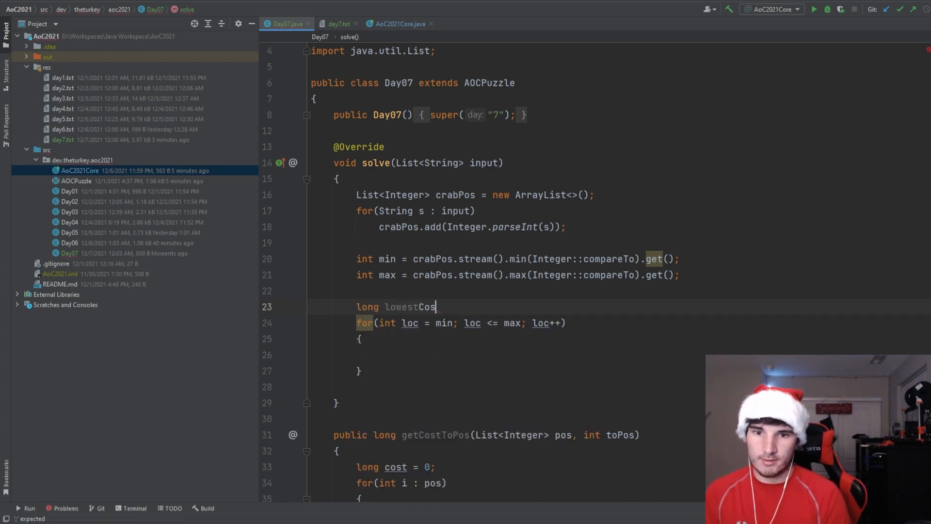
text(t =)
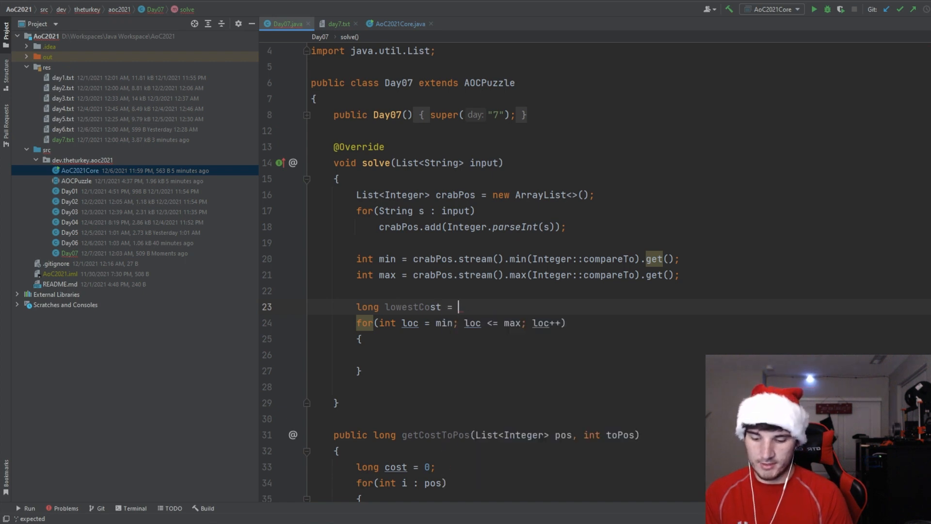
text(Integer.)
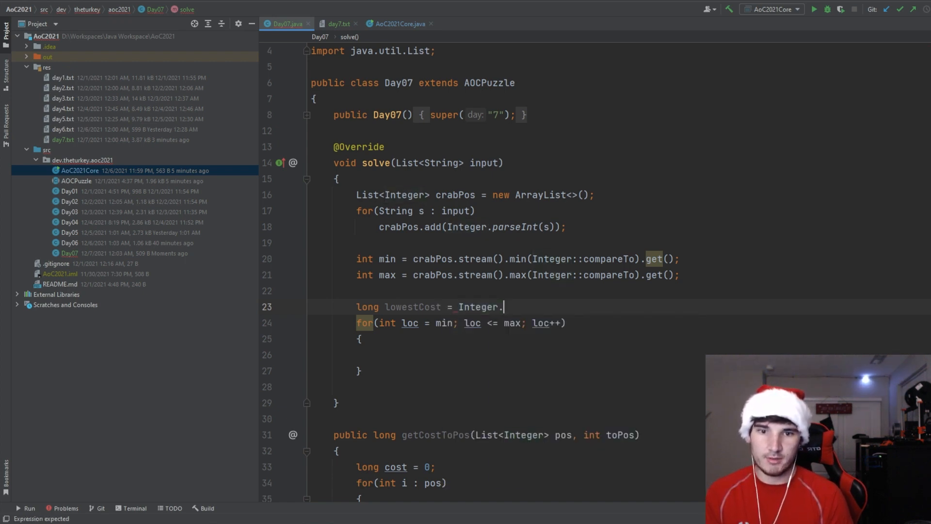
text(M)
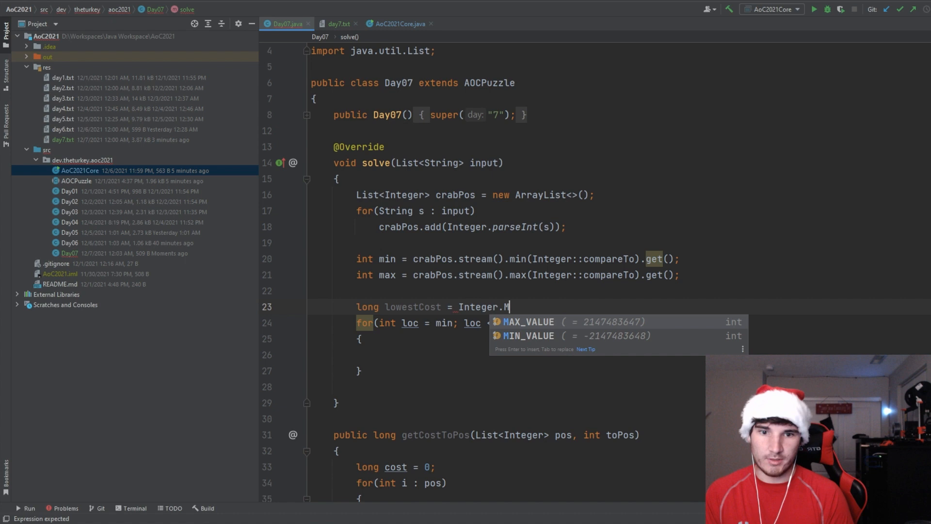
key(Enter)
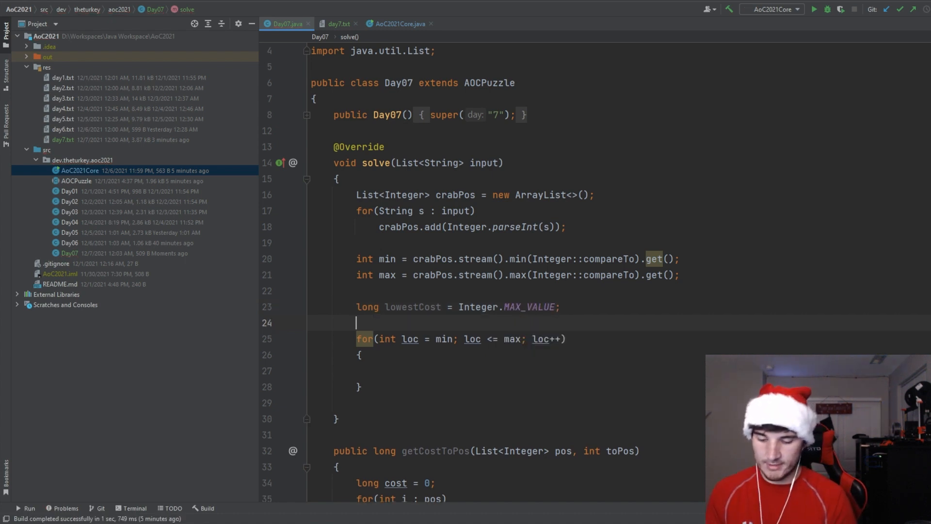
text(int l)
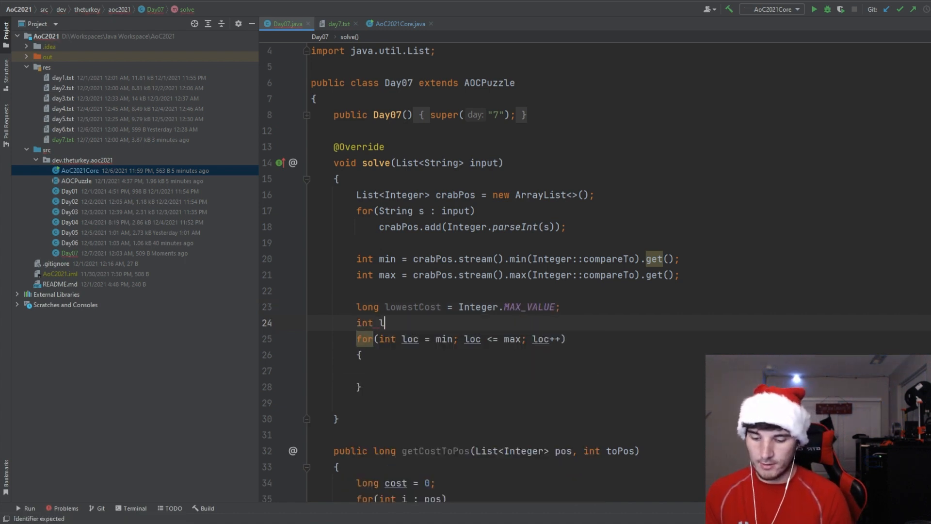
text(owestP)
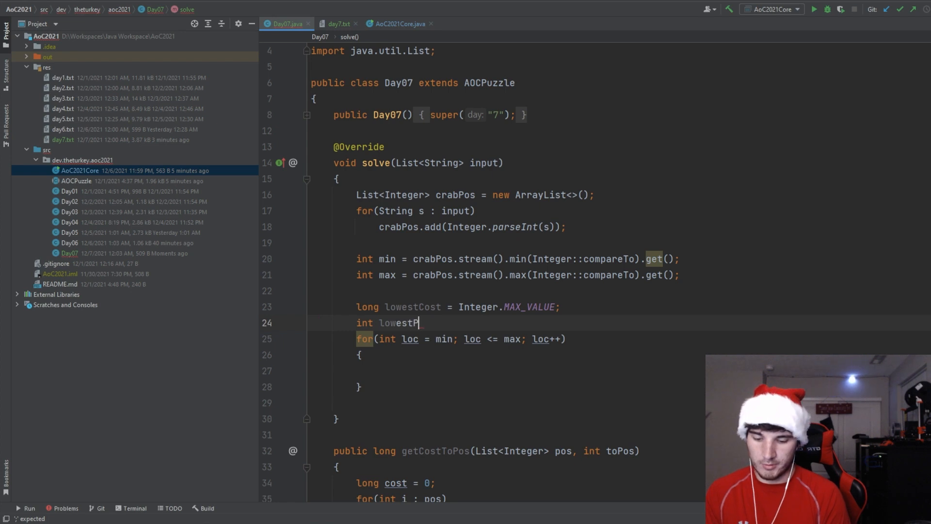
text(os = -)
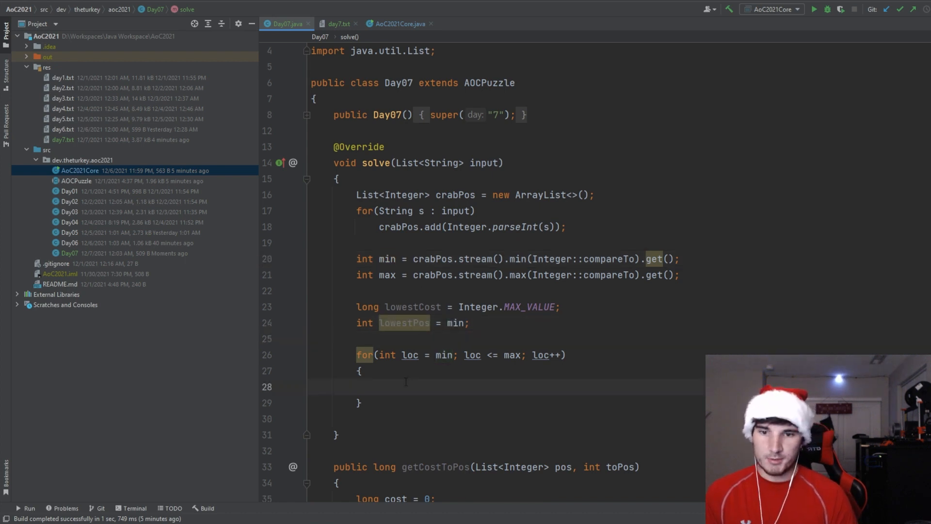
Inside the loop compute cost = getCostToPos(crabPos, lowestPos).
scroll(down, 3)
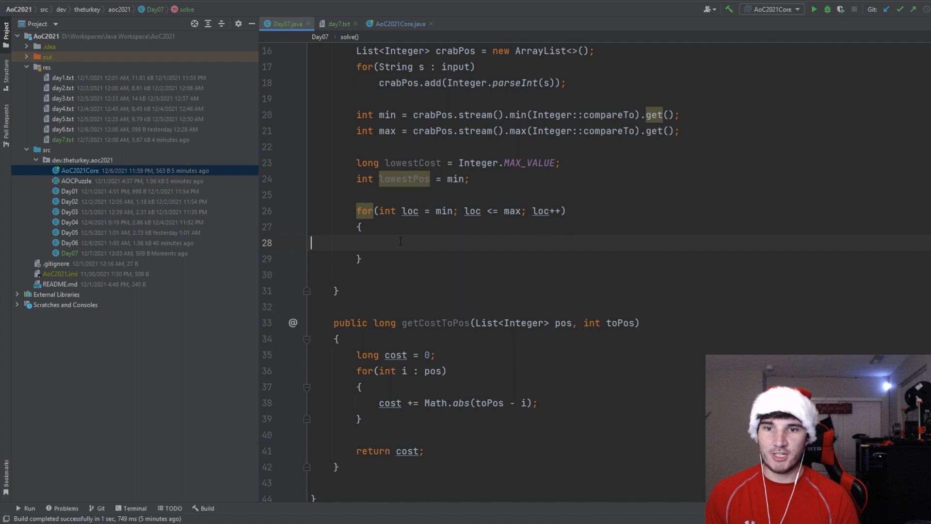
text(getCostToPos())
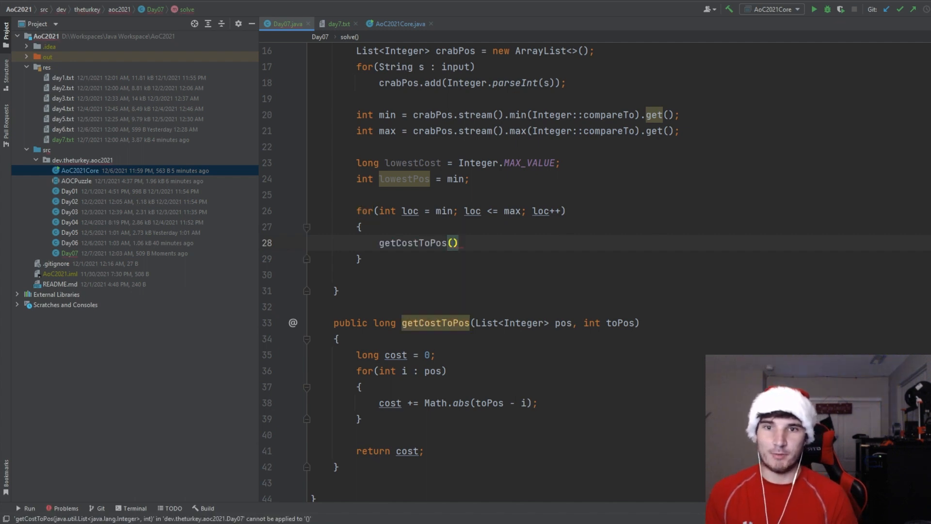
text(crabPos,)
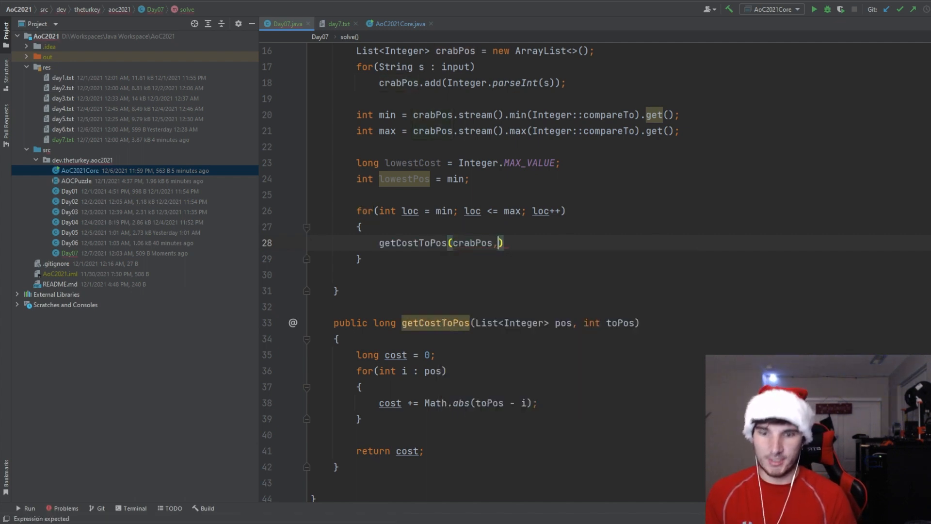
text(lowestPos)
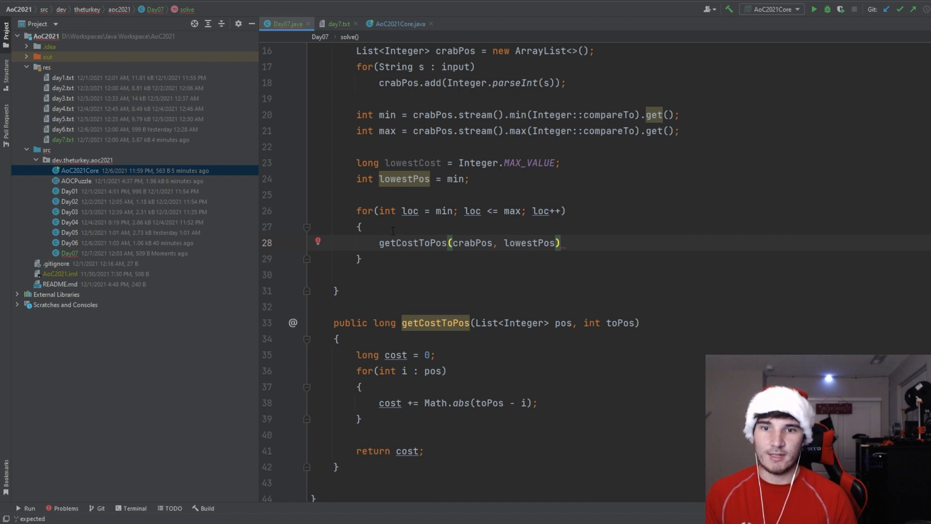
text(int cost =)
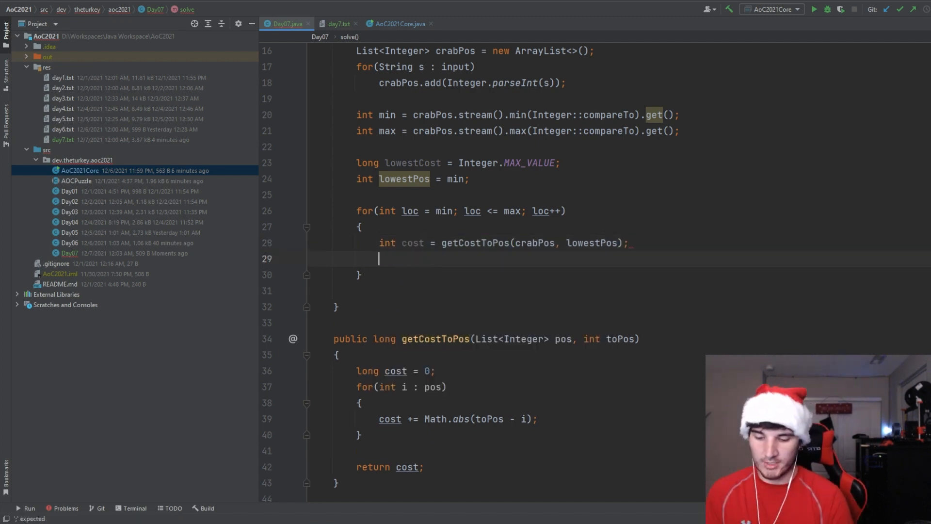
Keep the lowest cost and its position when cost is smaller, using a long cost type.
text(if(cost < lowestCost)
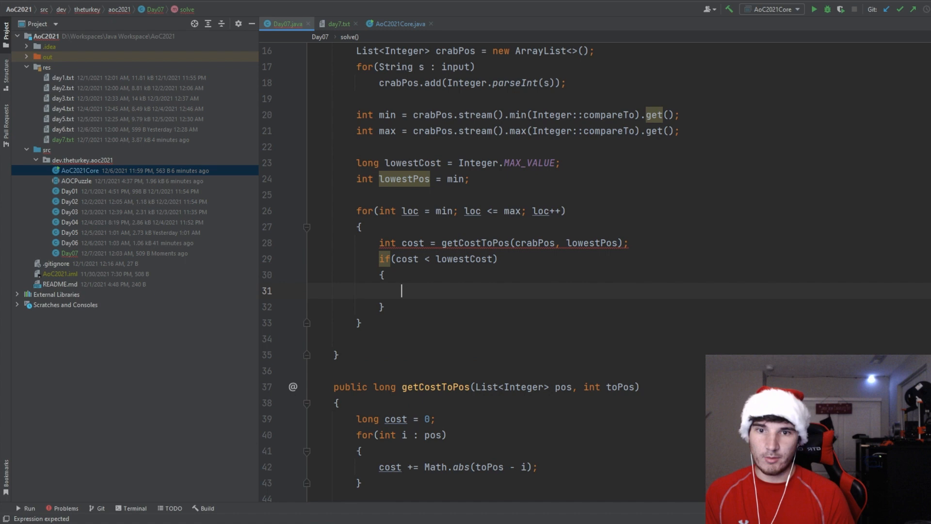
text(lowestCost)
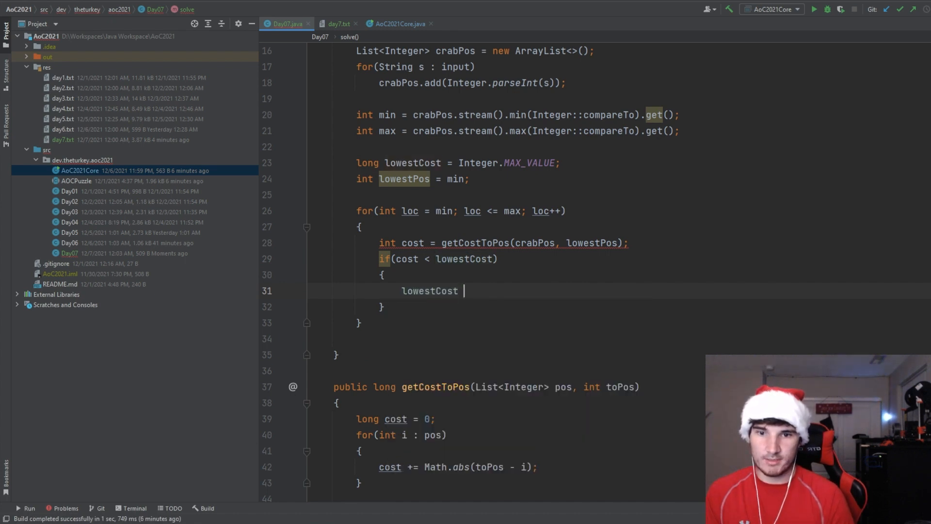
text(= cost;)
text(lowestPos =)
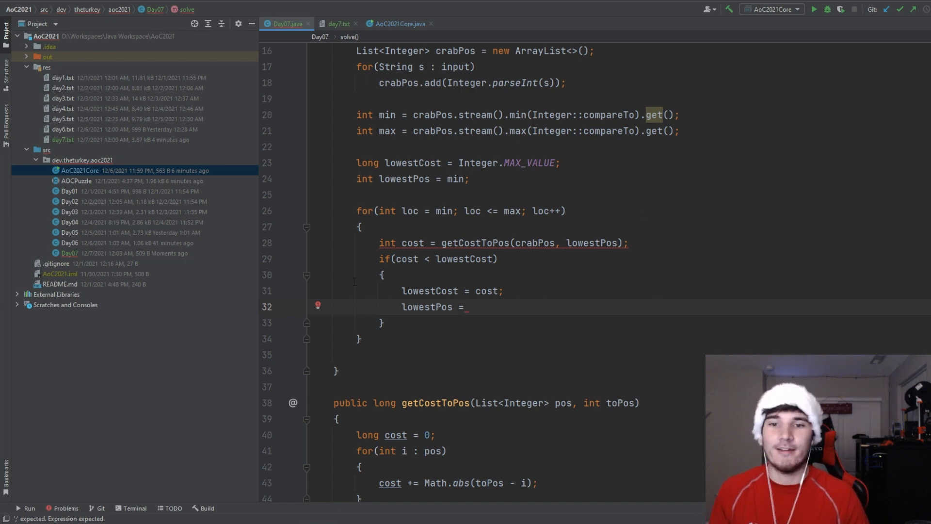
double_click(386, 242)
text(long)
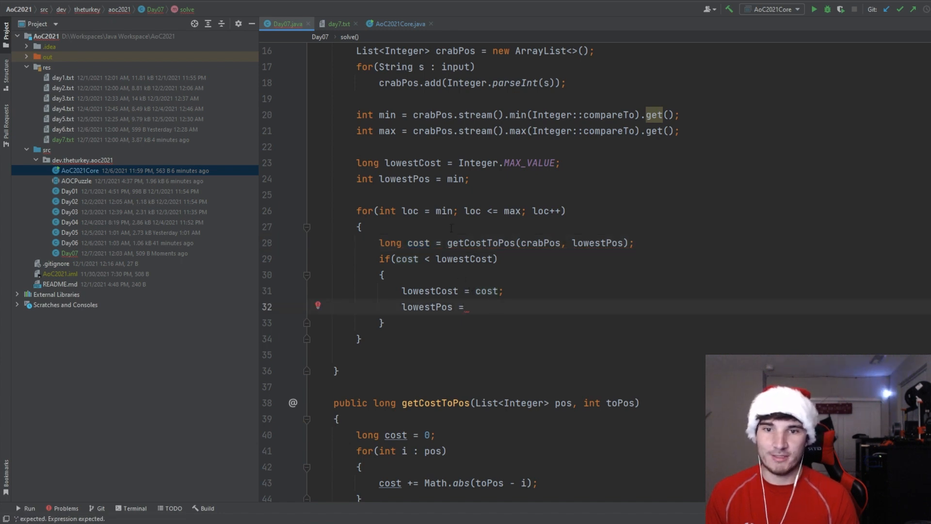
text(loc;)
click(510, 354)
text(lap(lowestCost);)
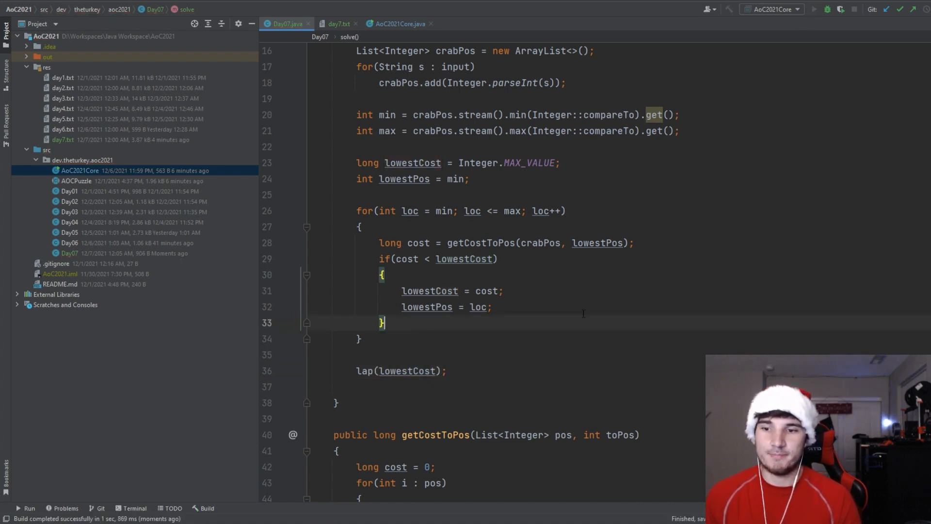
Run Day07, then fix the NumberFormatException by splitting input.get(0) on commas and rerun.
click(814, 9)
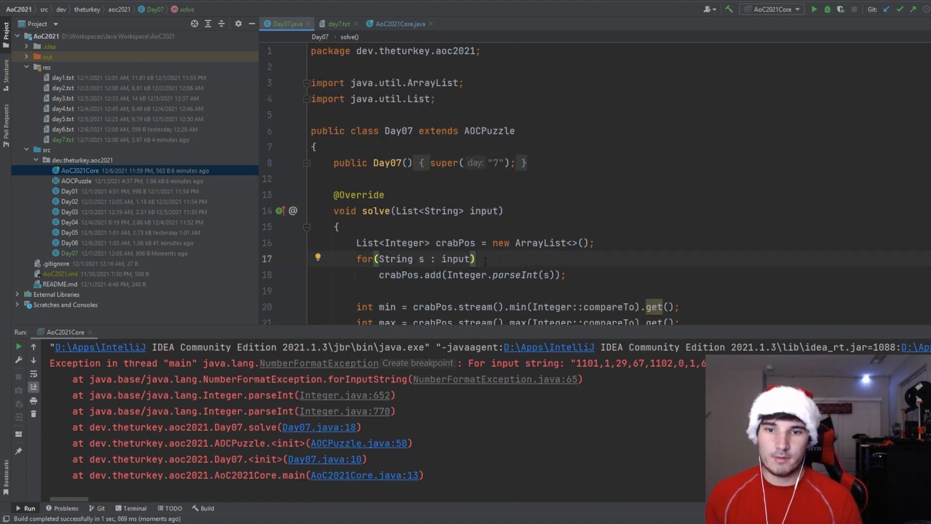
double_click(457, 258)
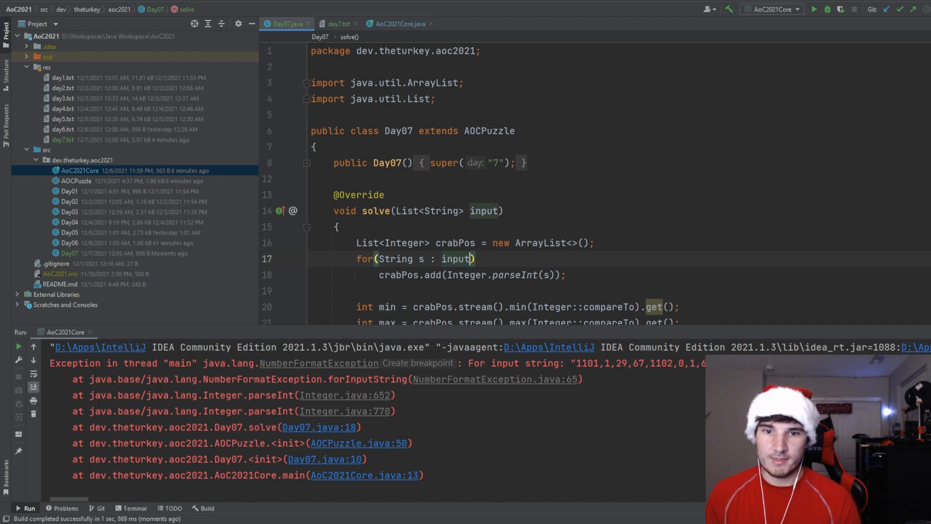
text(.stream())
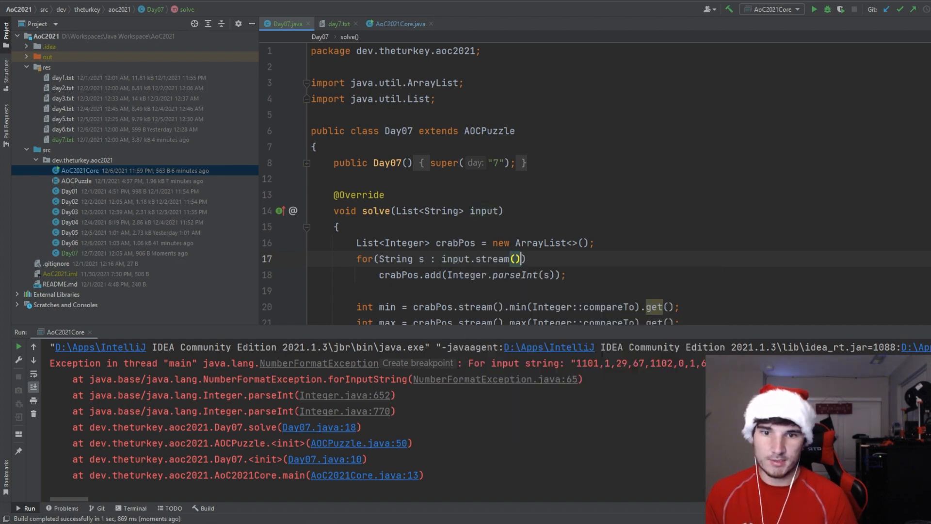
text(spl)
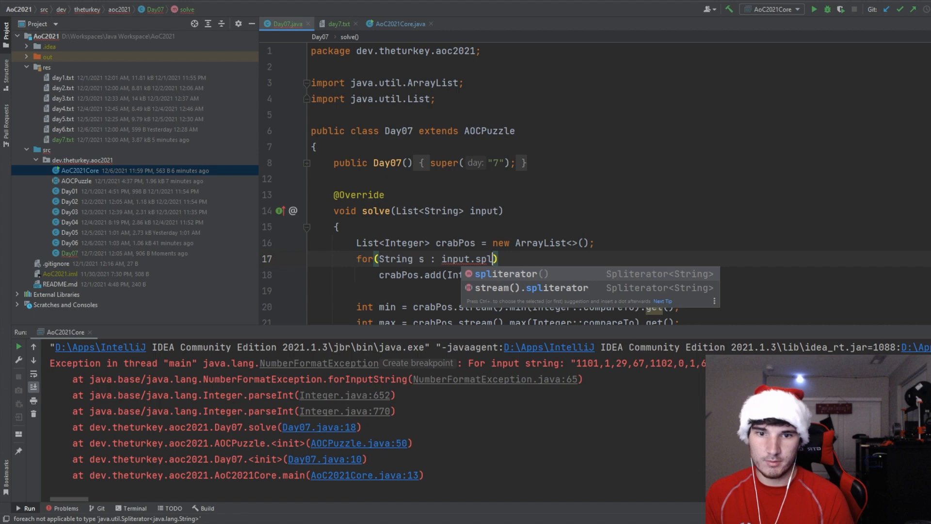
key(BackSpace)
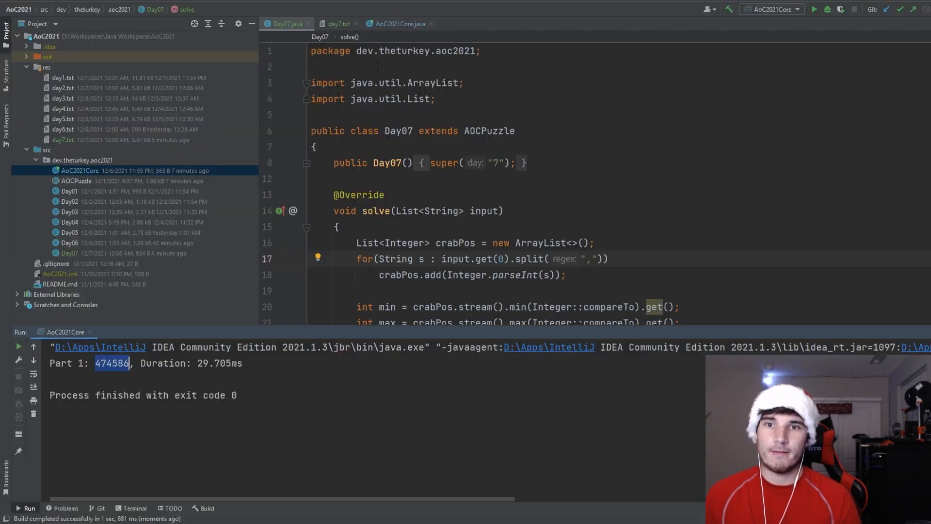
Put the example crab positions in day7.txt and run Day07 to get Part 1: 49.
click(337, 24)
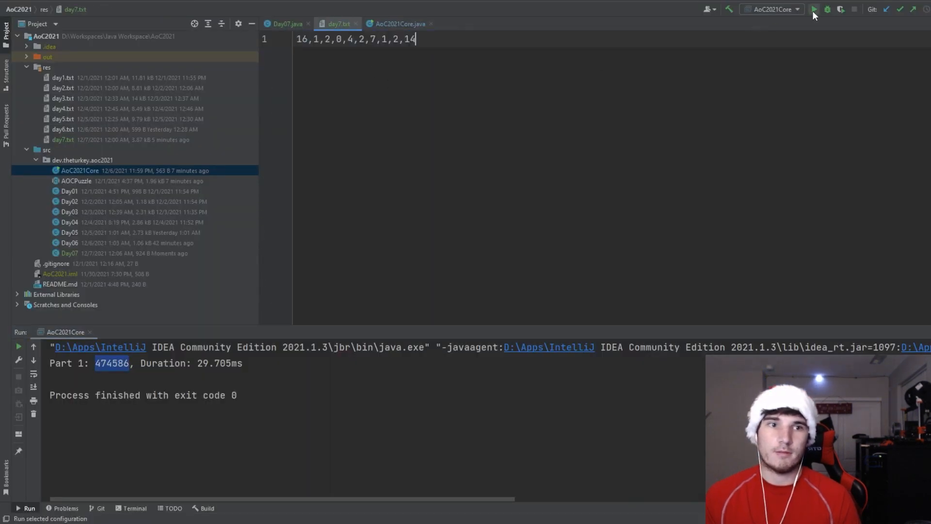
click(814, 9)
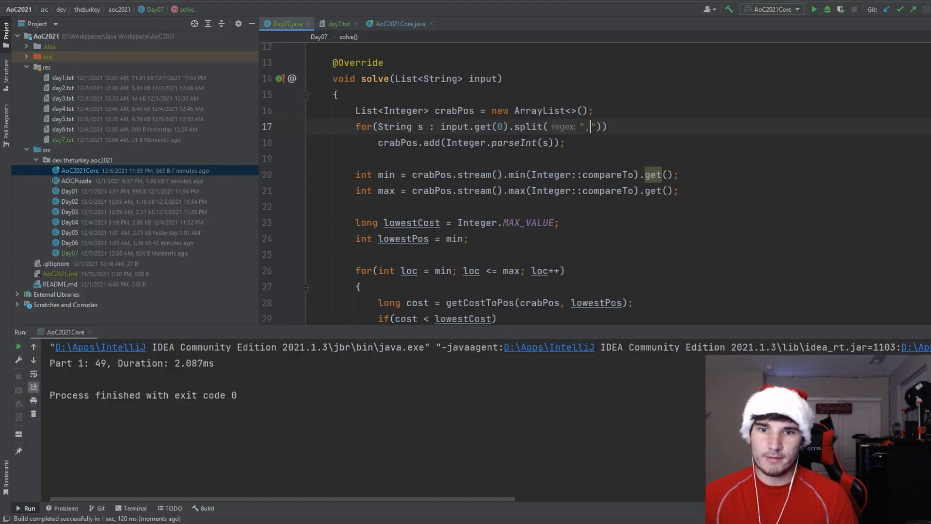
Print cost and loc per position and pass loc to getCostToPos, yielding Part 1: 37.
scroll(down, 3)
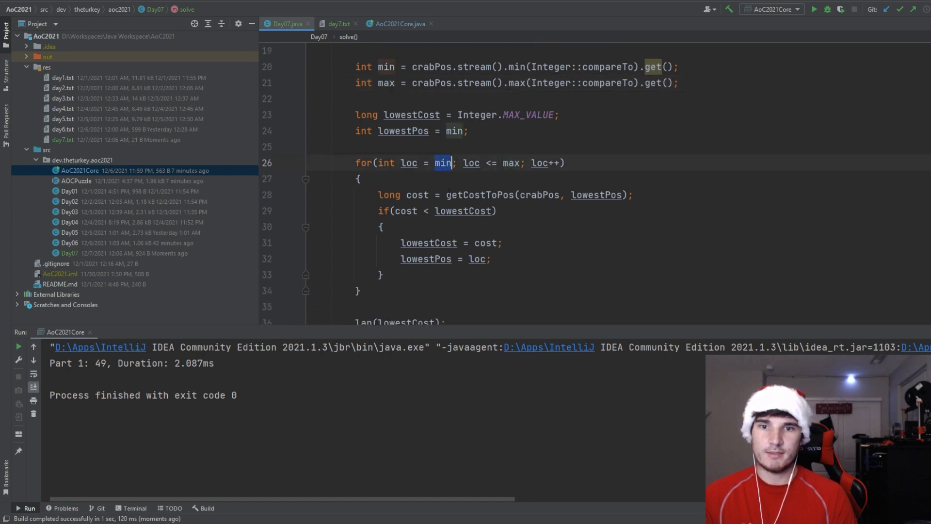
scroll(down, 3)
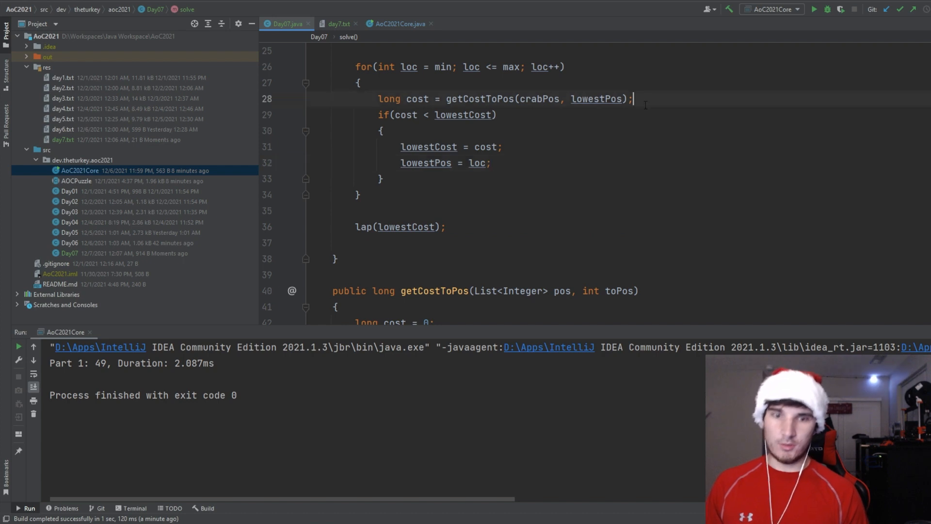
text(System.out.o)
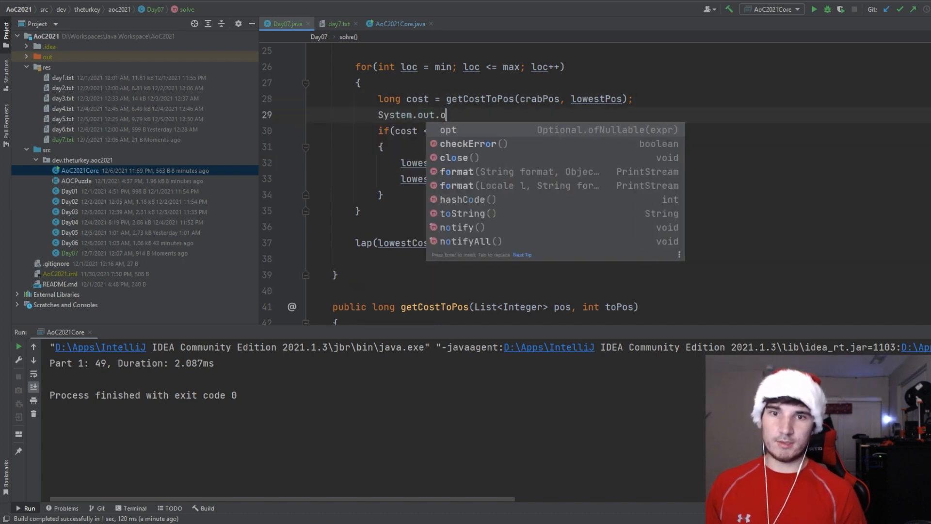
text(println();)
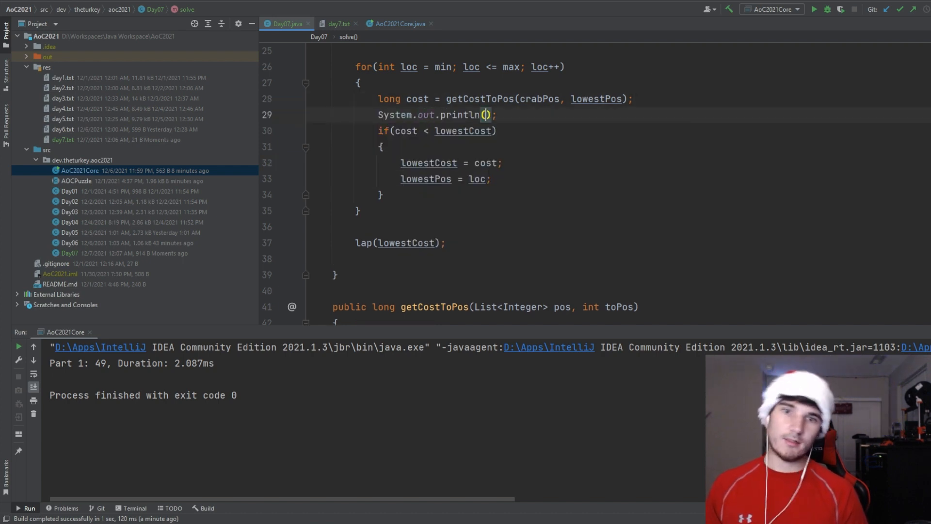
text(cost + " " + loc)
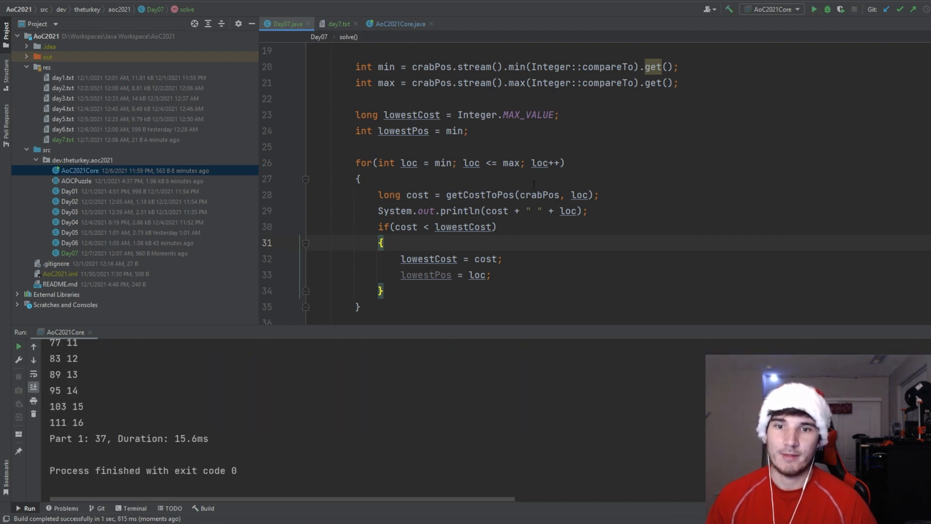
click(336, 23)
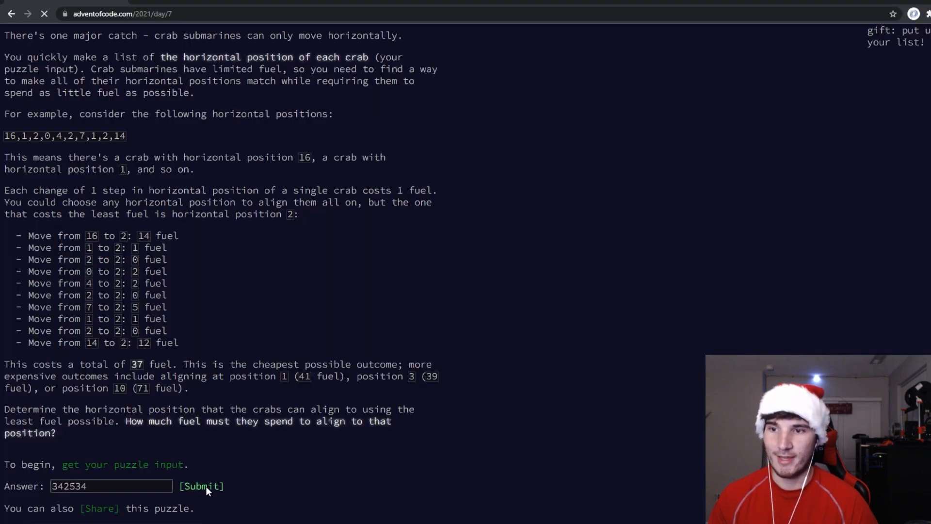
Submit the part one answer 342534 and read the Part Two description.
click(202, 486)
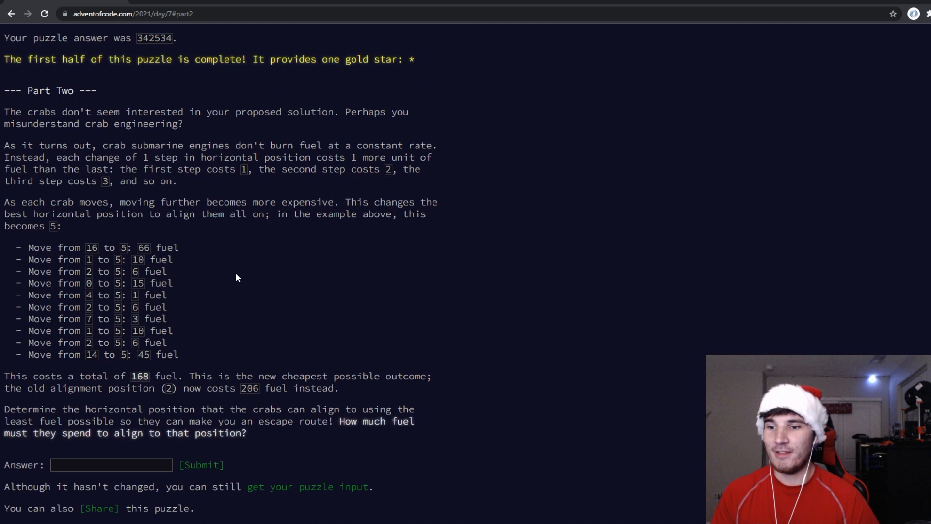
mouse_move(235, 334)
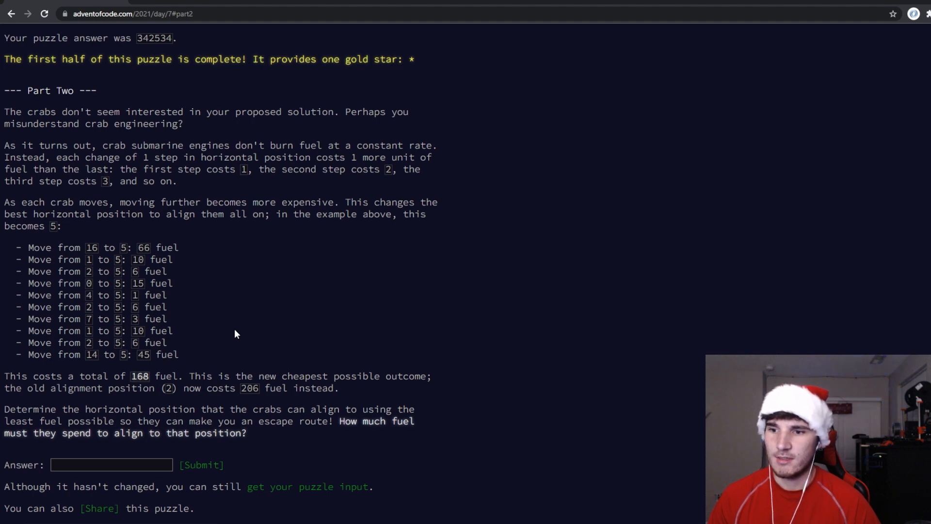
mouse_move(313, 407)
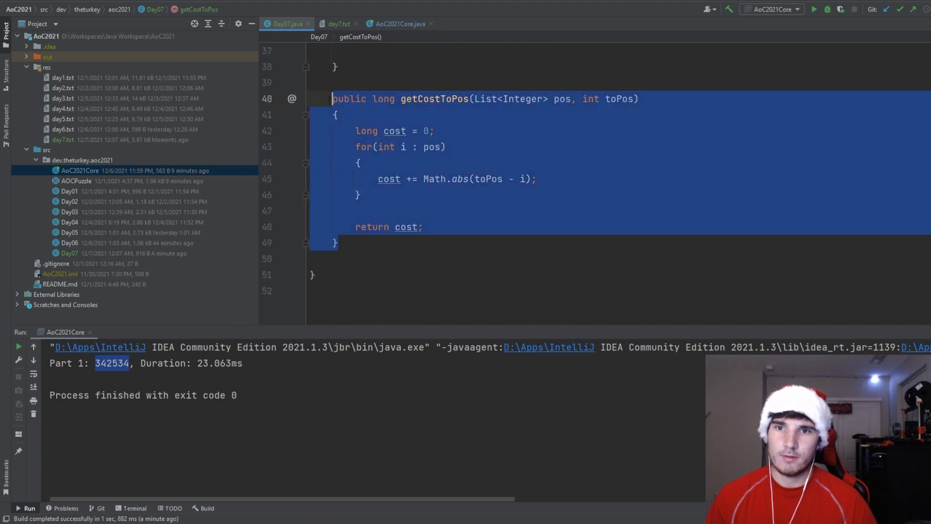
Write getCostToPos2 summing dist*(dist+1)/2 per crab with dist cast to long, call it from solve's loop, and run AoC2021Core.
scroll(down, 3)
text(2)
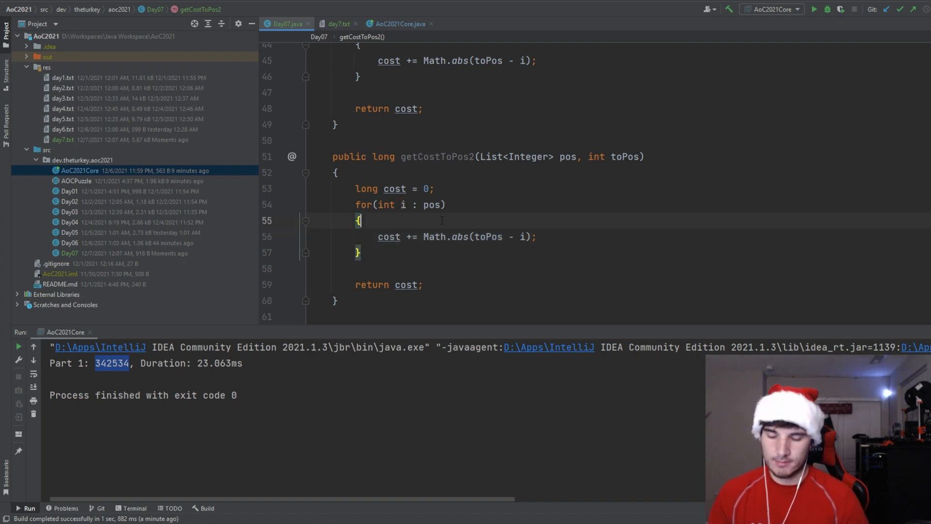
text(int dist = Math.abs(toPos - i);)
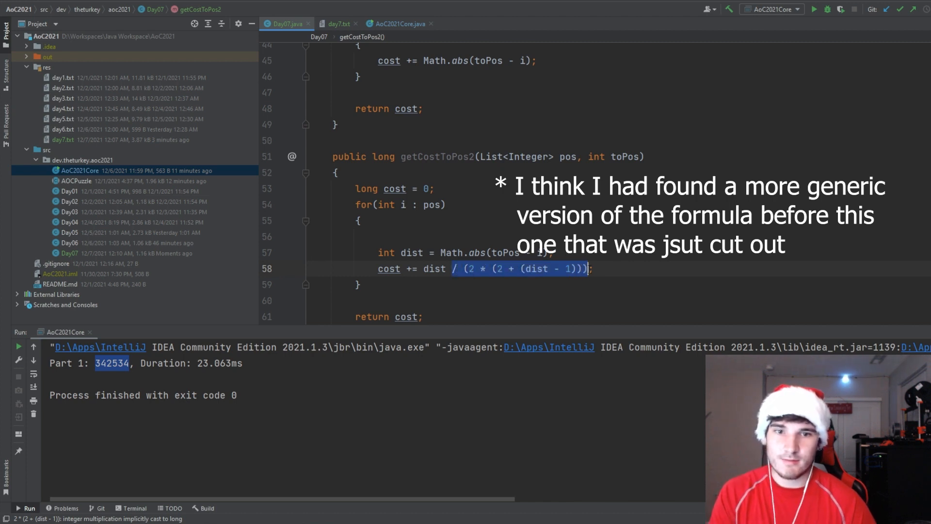
text(();)
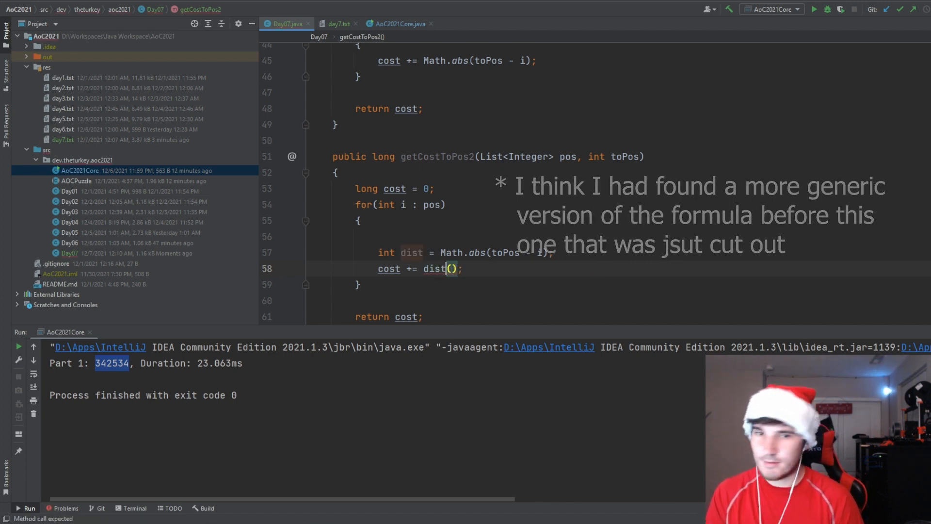
text(* (dist + 1)
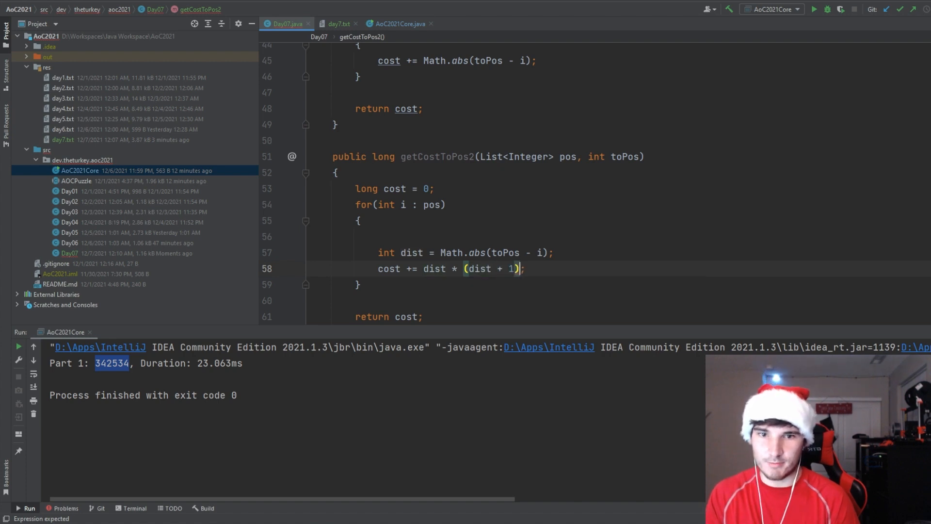
text(/ 2)
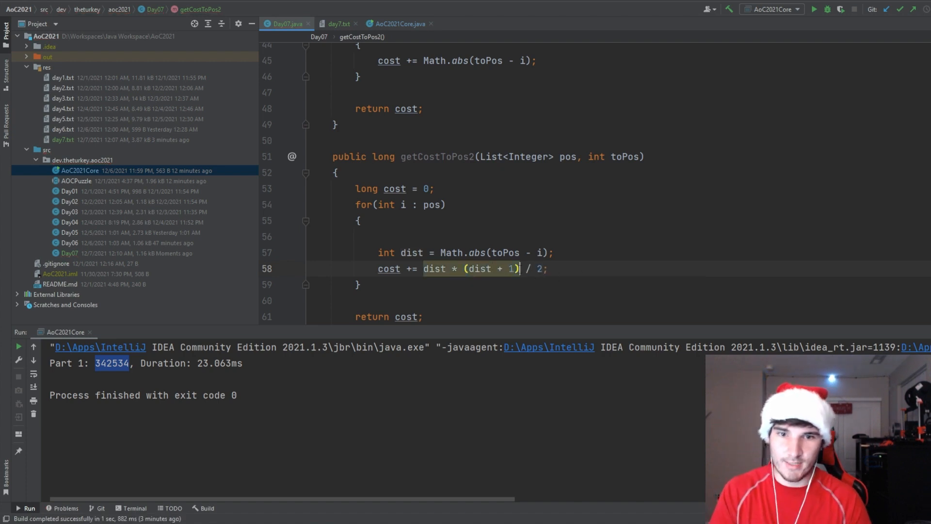
text())
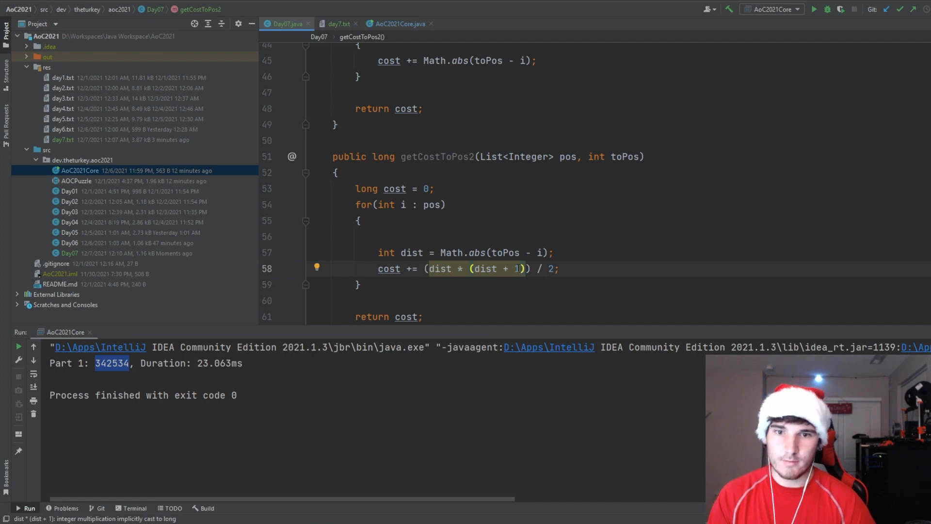
text((long))
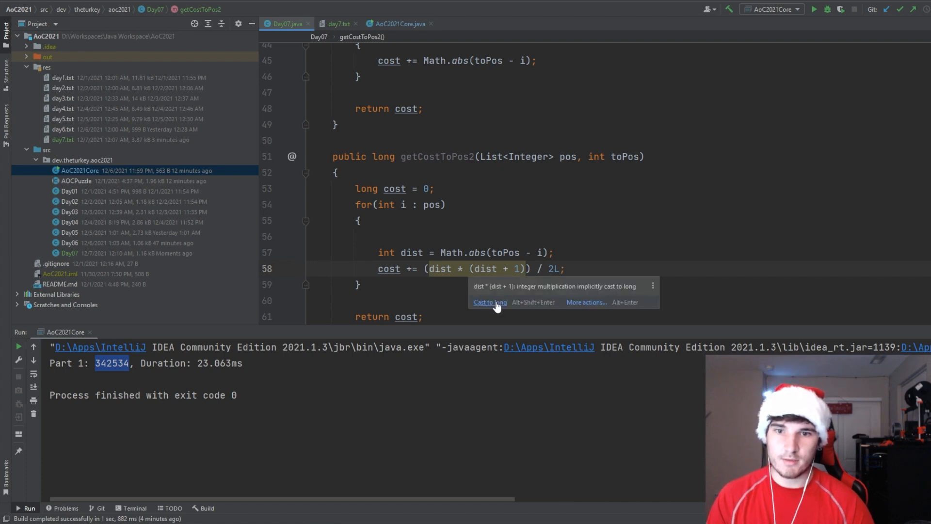
click(488, 302)
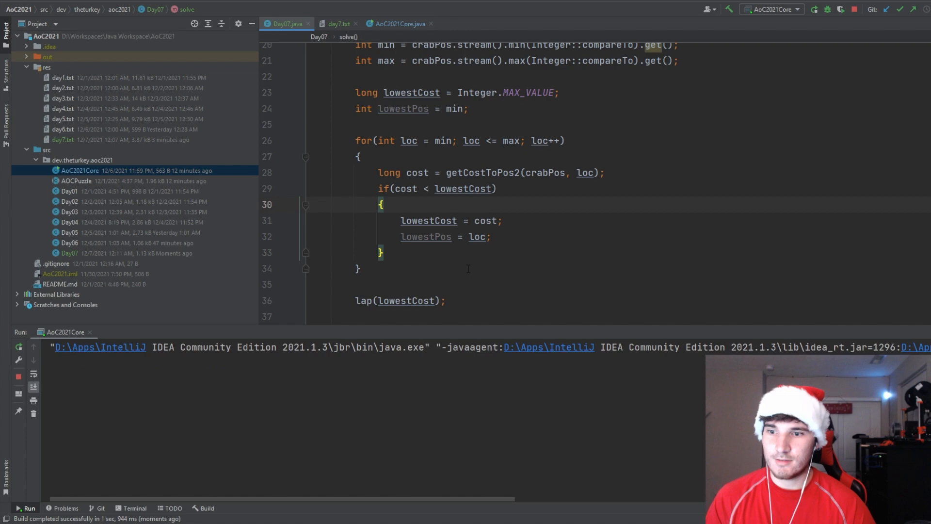
Submit the Part 2 answer 94004208 on the Day 7 page, then view the overall leaderboard and this year's personal stats.
key(alt+tab)
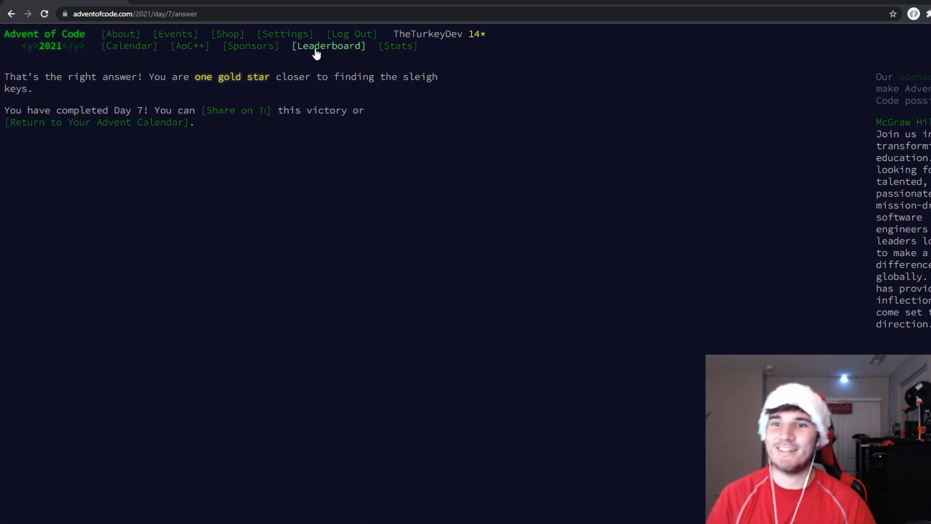
click(328, 45)
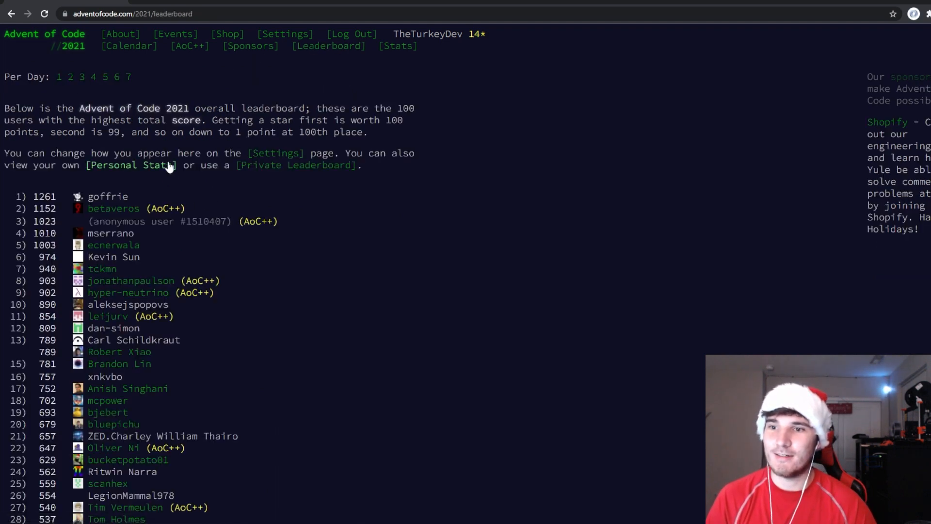
click(130, 165)
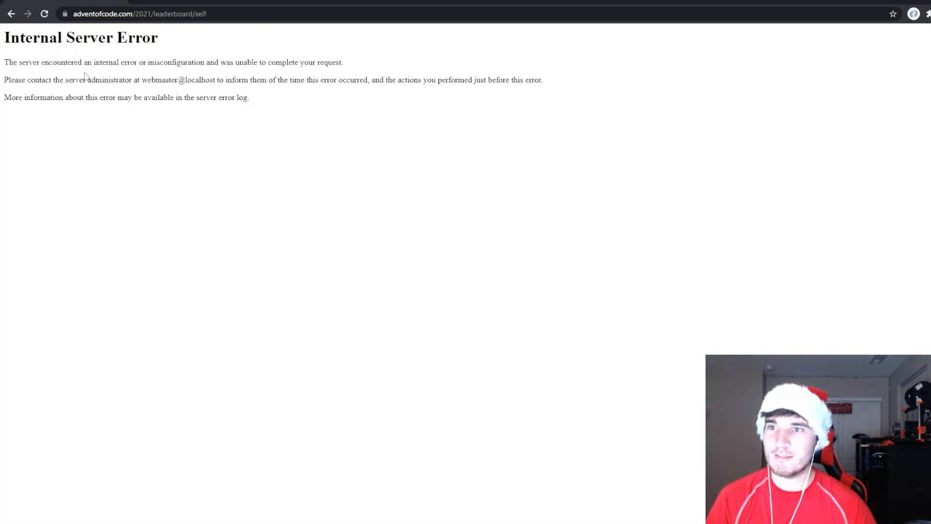
mouse_move(52, 59)
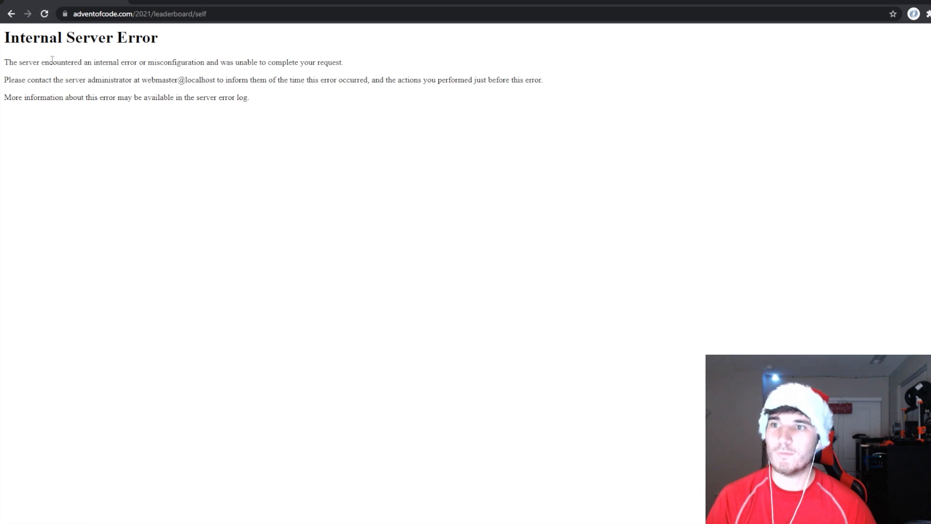
click(11, 14)
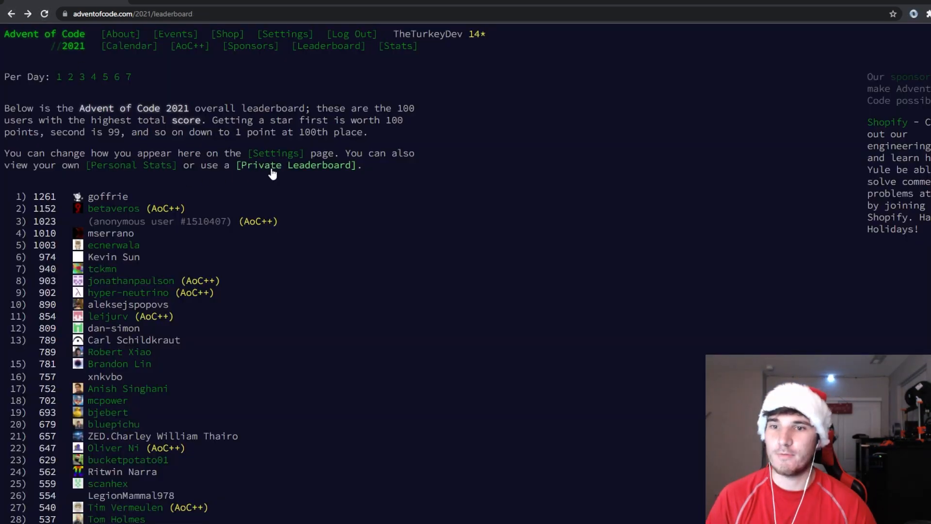
Browse the private leaderboards page and select the page address.
click(298, 165)
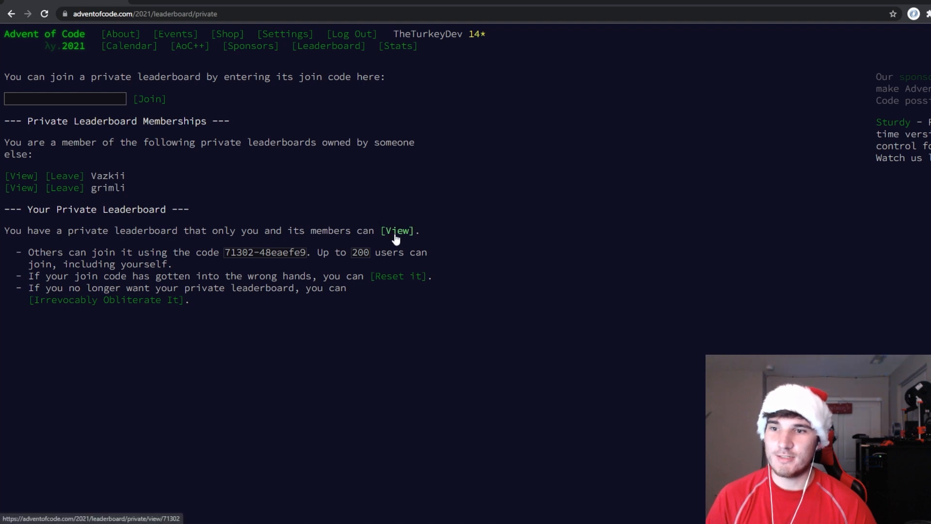
mouse_move(329, 45)
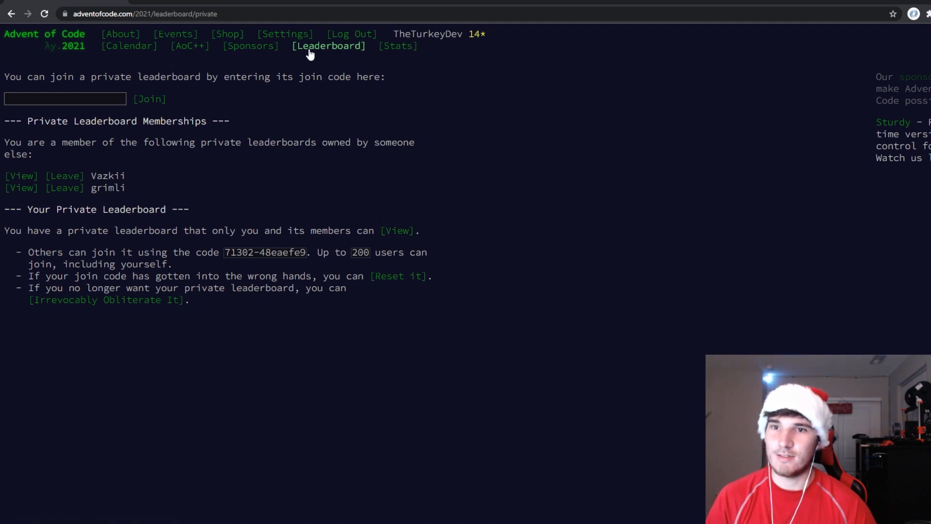
click(396, 231)
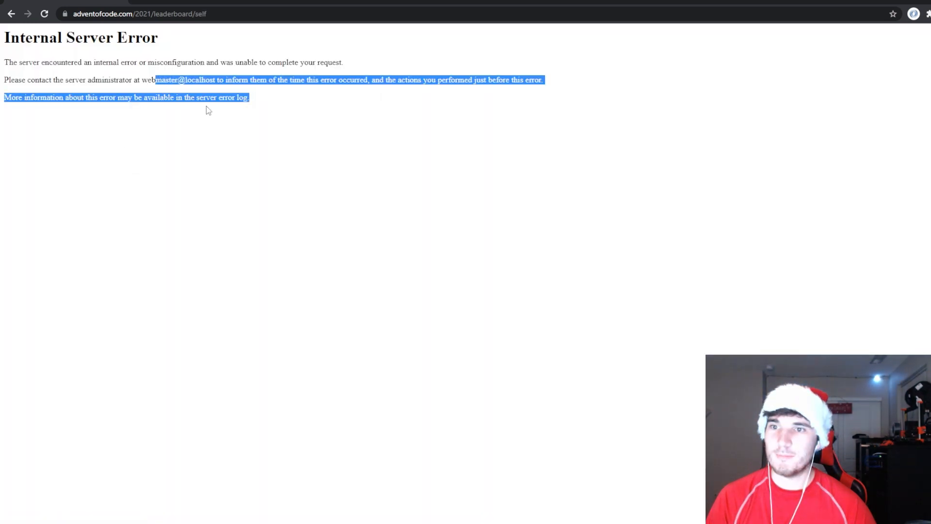
click(139, 13)
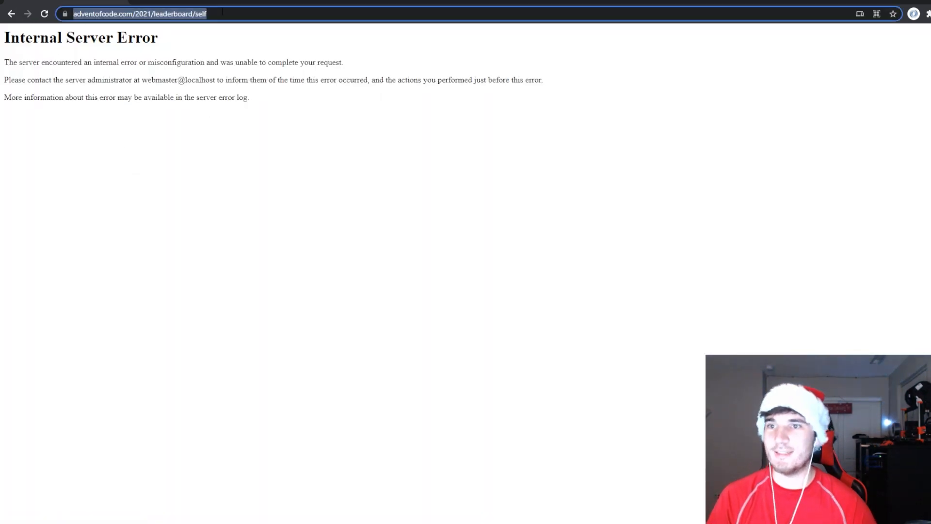
click(44, 14)
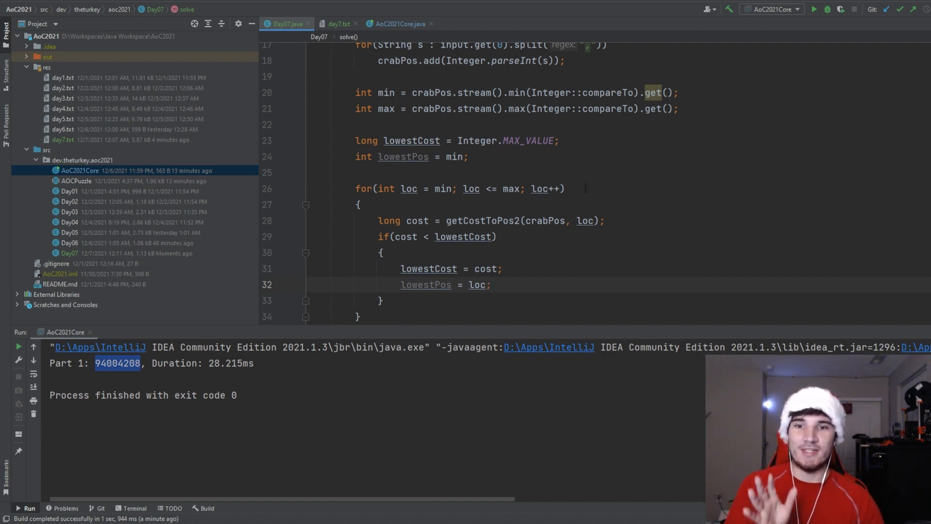
Split solve into commented //PART 1 and //PART 2 loops, remove lowestPos, and show the day7.txt input.
scroll(down, 3)
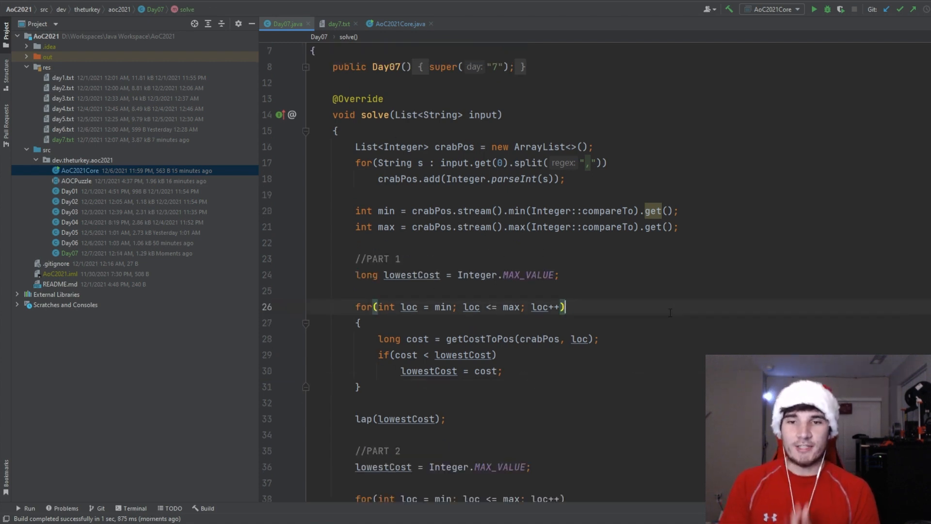
scroll(down, 3)
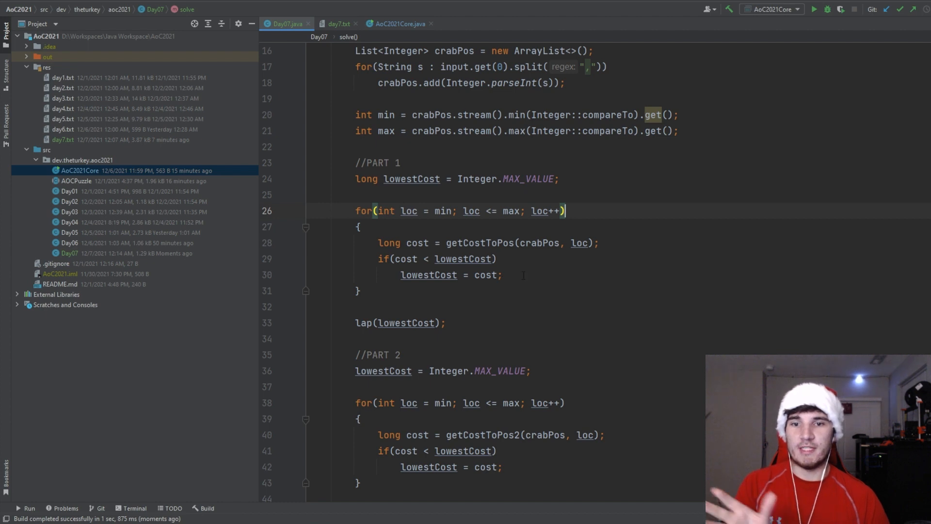
drag(378, 243, 502, 275)
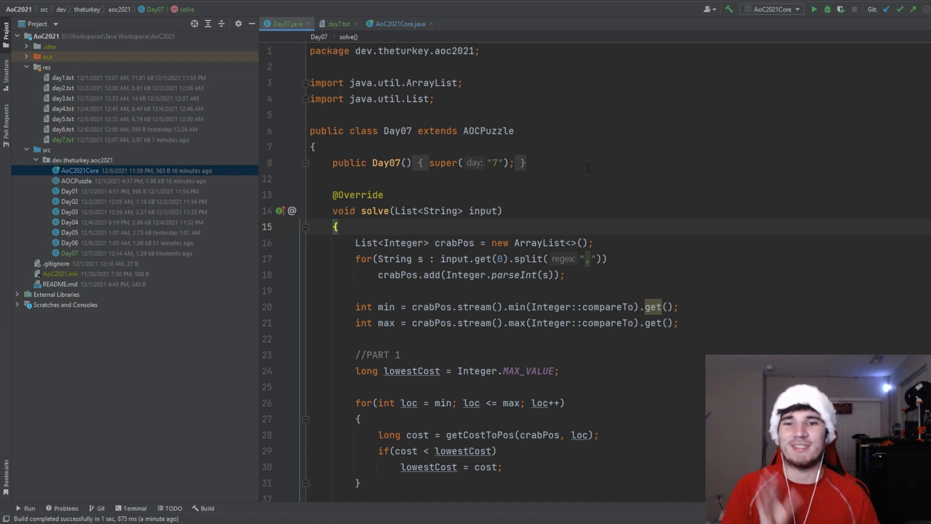
scroll(down, 3)
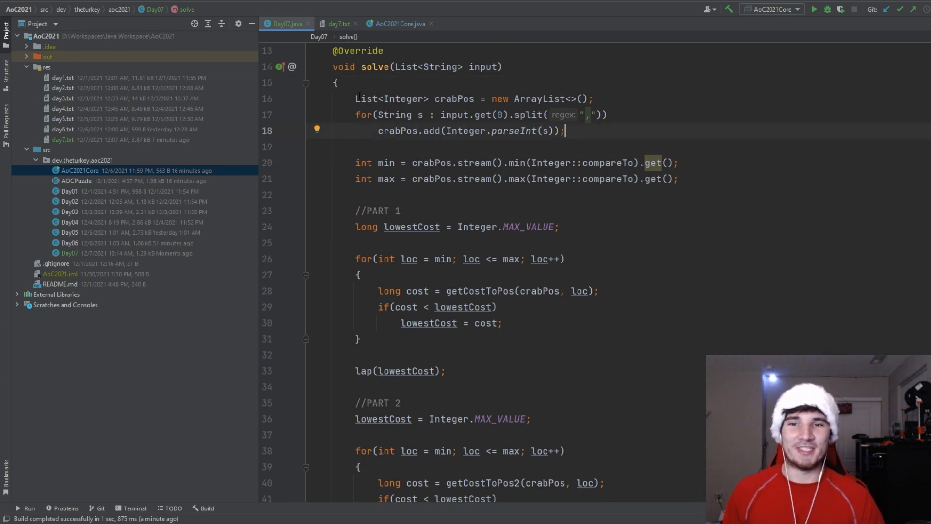
drag(355, 99, 565, 131)
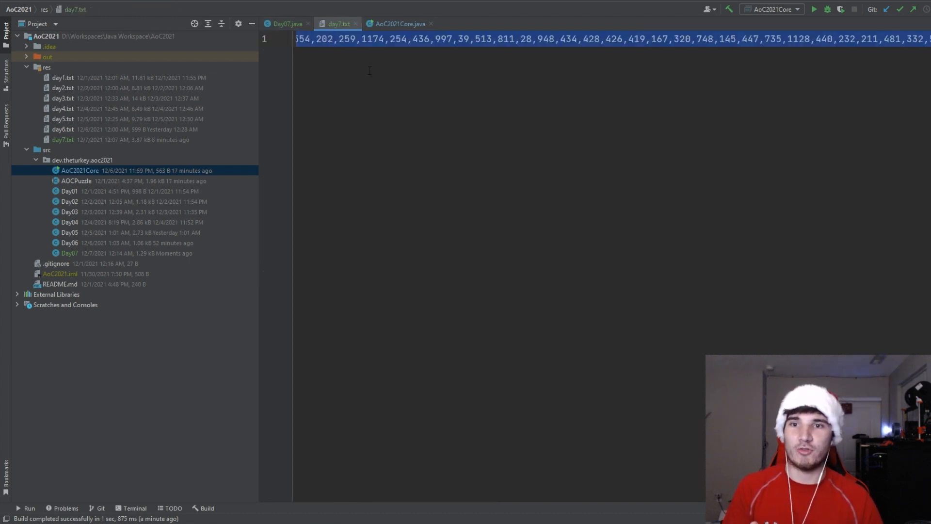
Return to the Day07.java editor showing the finished solve code.
click(285, 23)
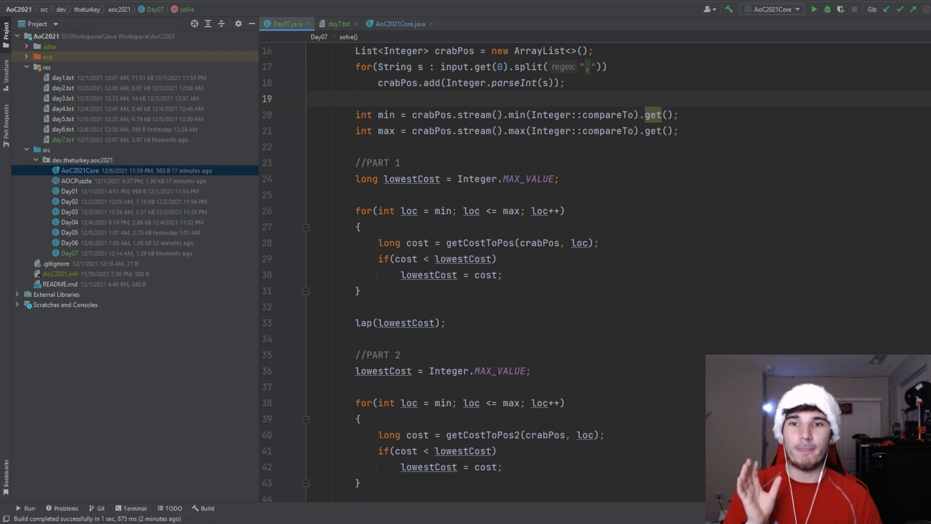
double_click(385, 114)
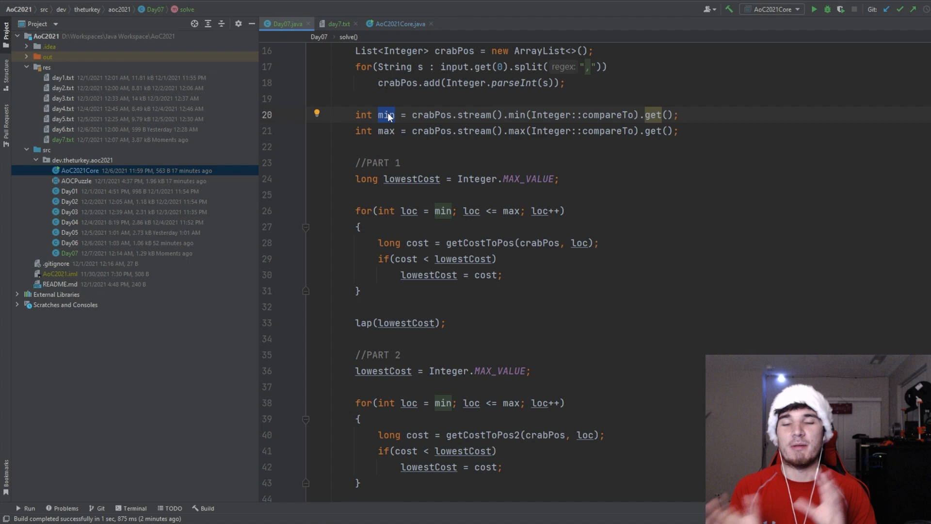
scroll(down, 3)
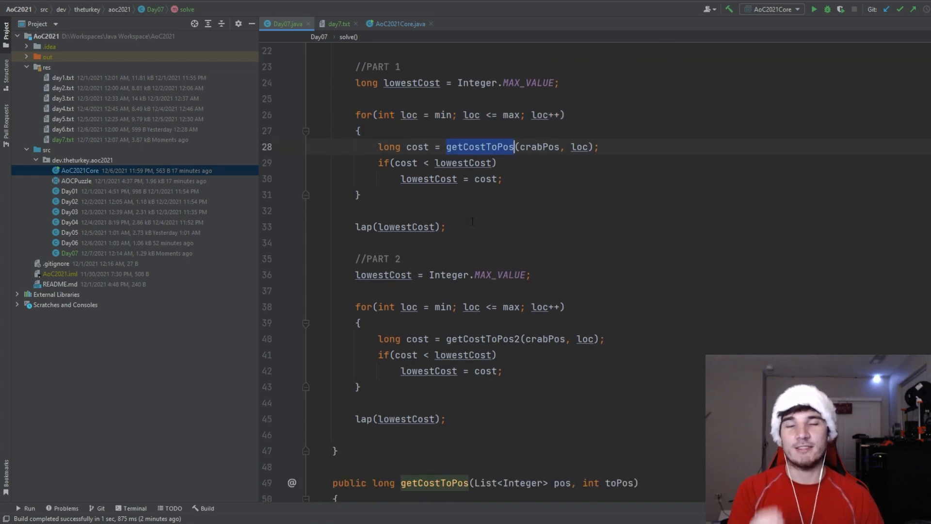
scroll(down, 3)
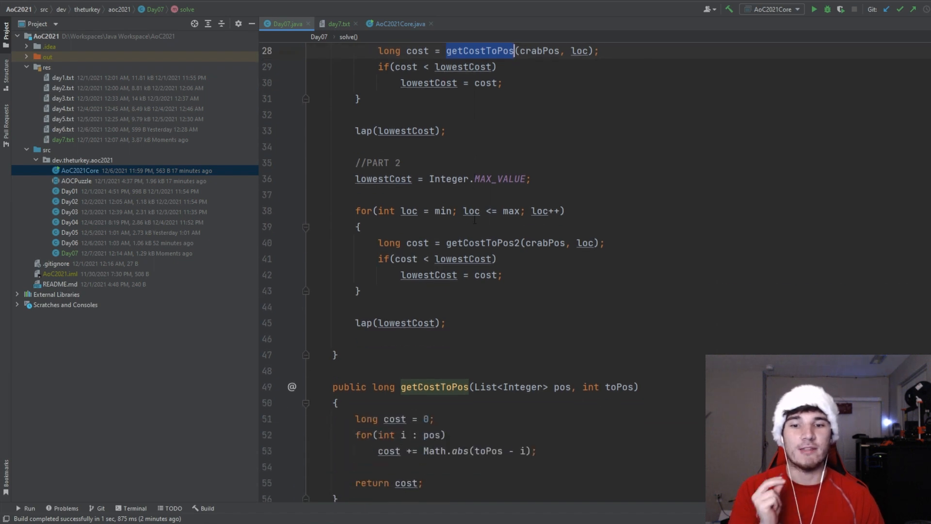
scroll(down, 3)
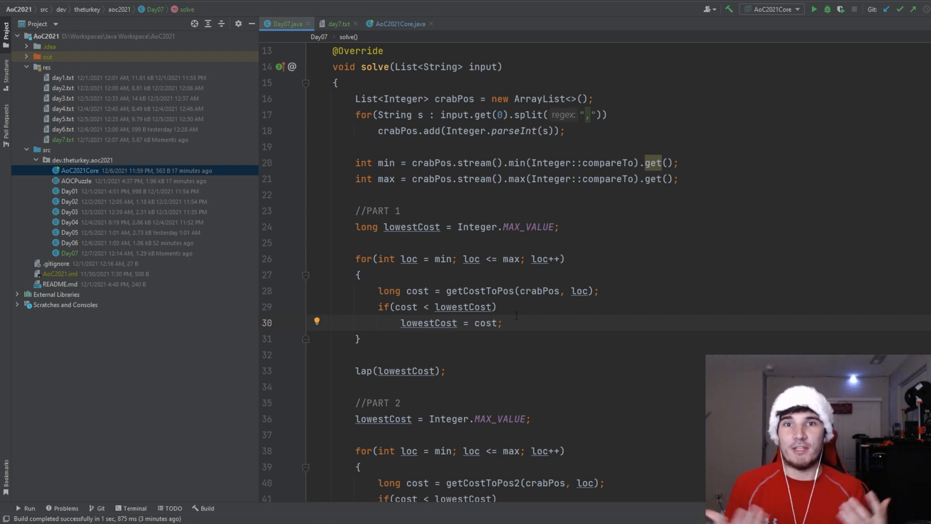
scroll(down, 3)
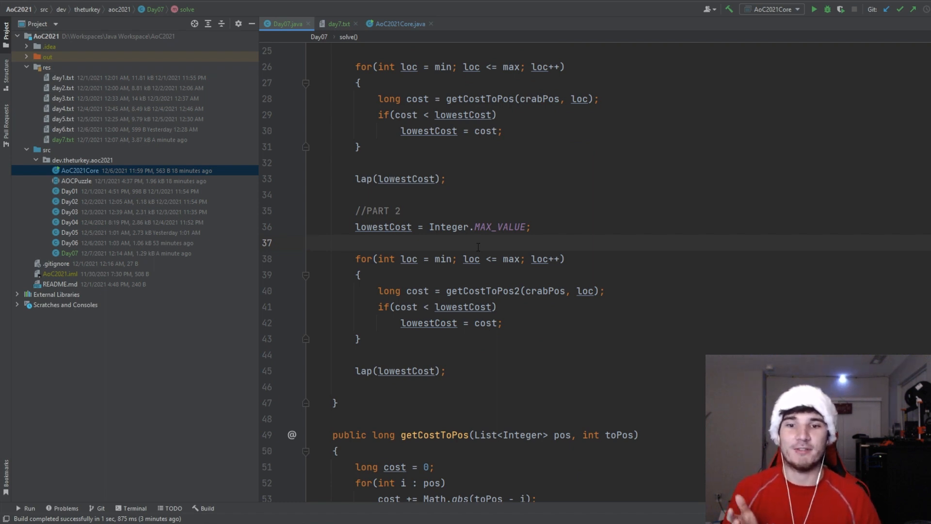
scroll(down, 3)
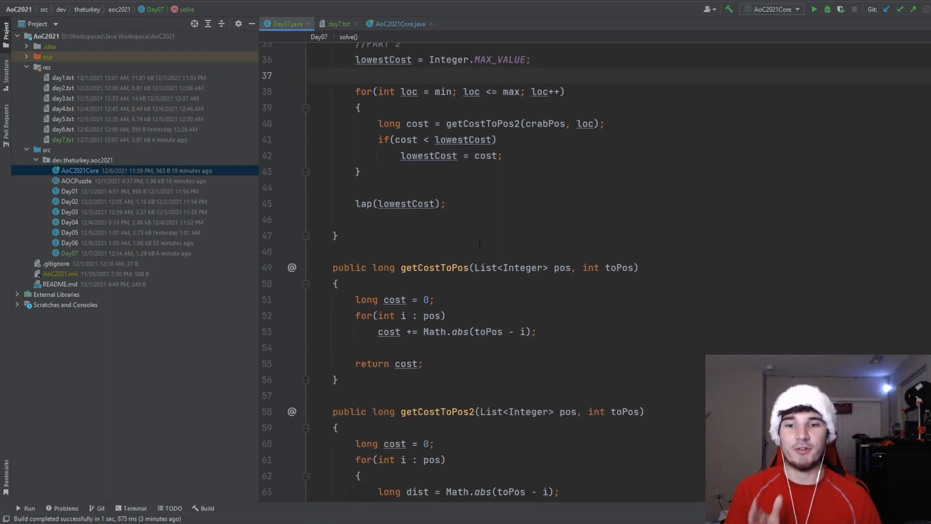
scroll(down, 3)
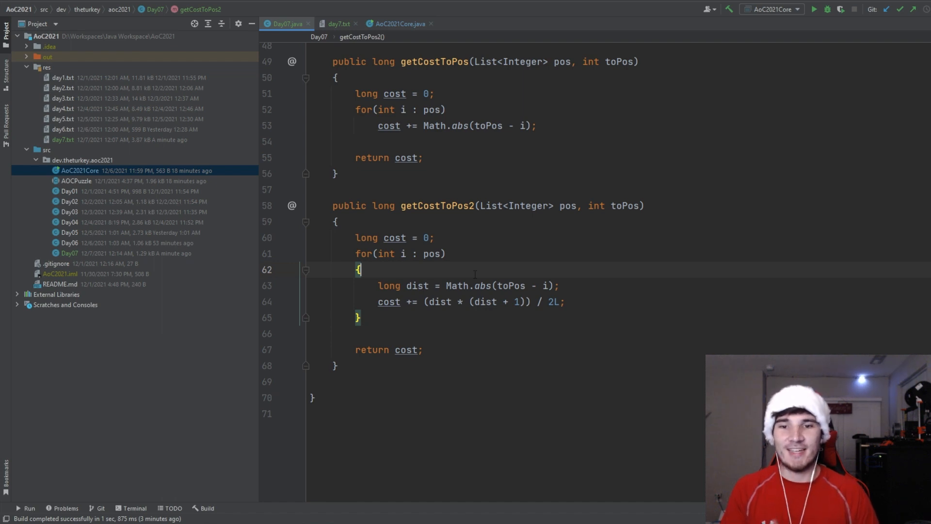
drag(425, 301, 564, 301)
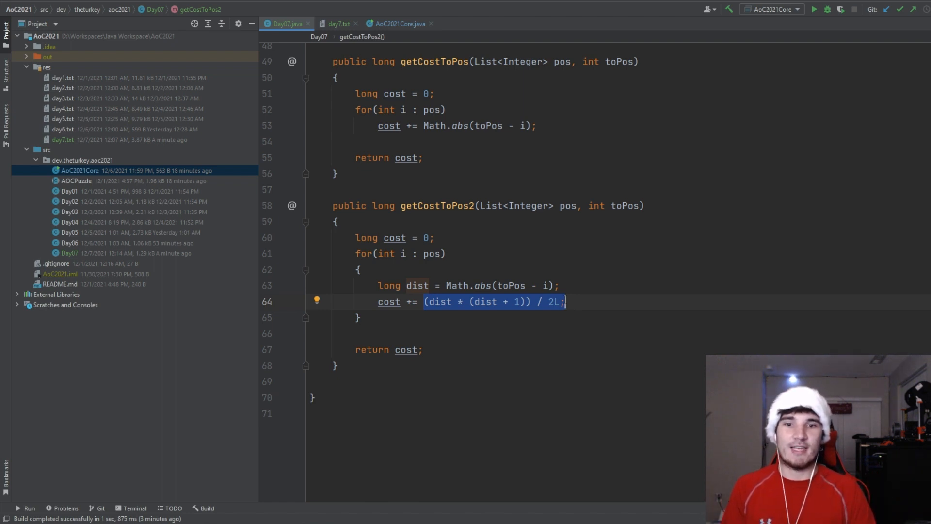
click(514, 286)
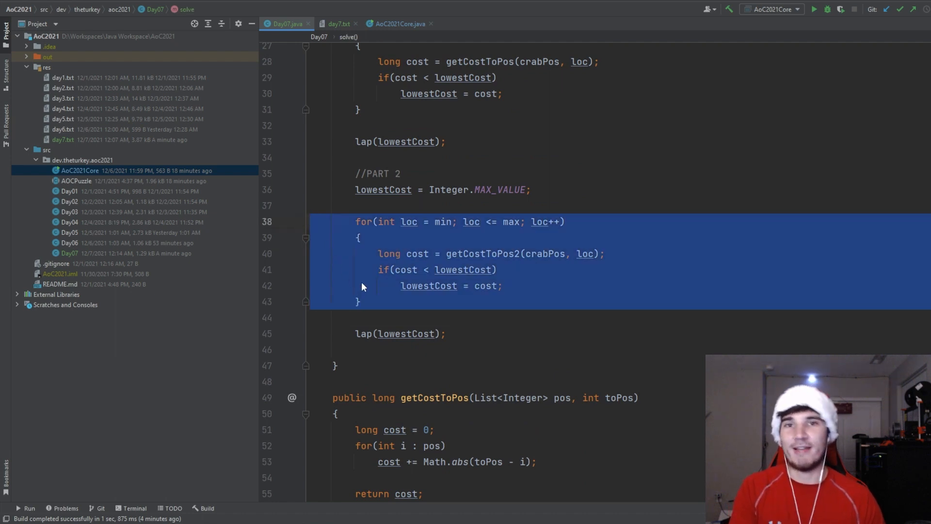
click(311, 317)
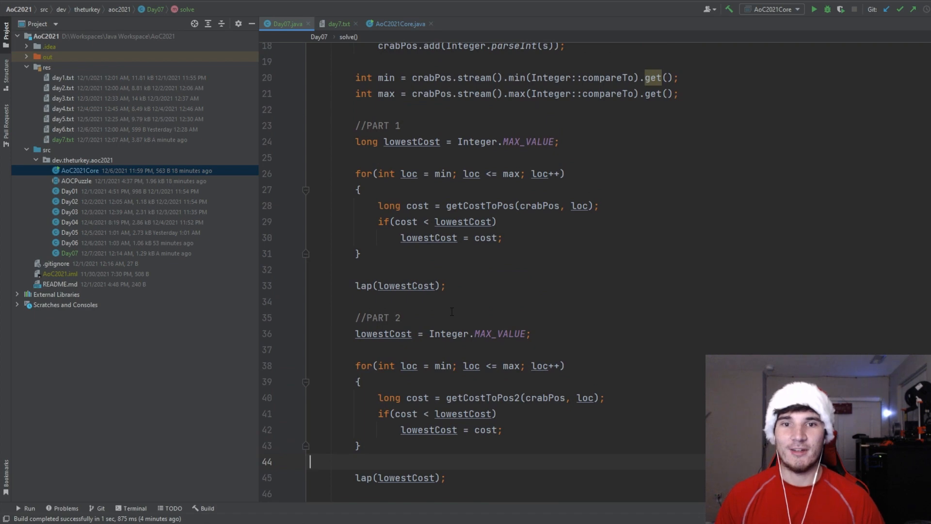
scroll(down, 3)
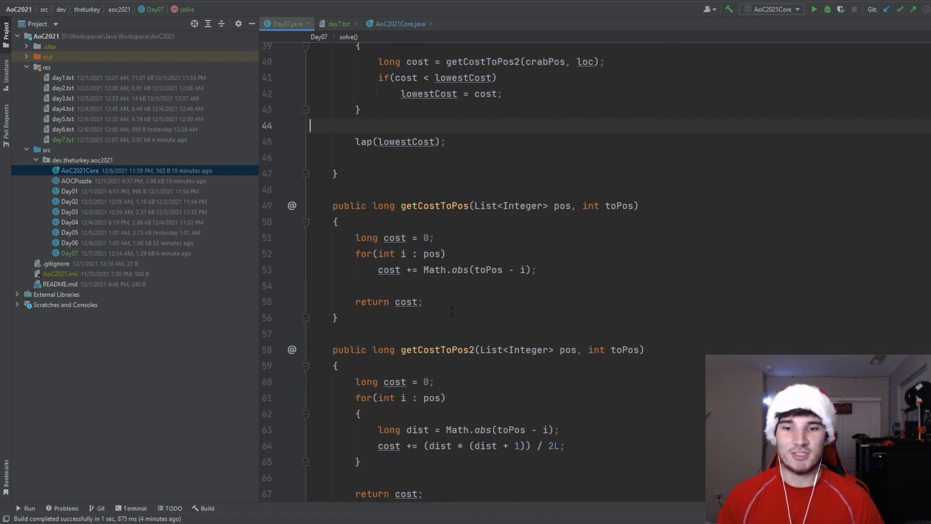